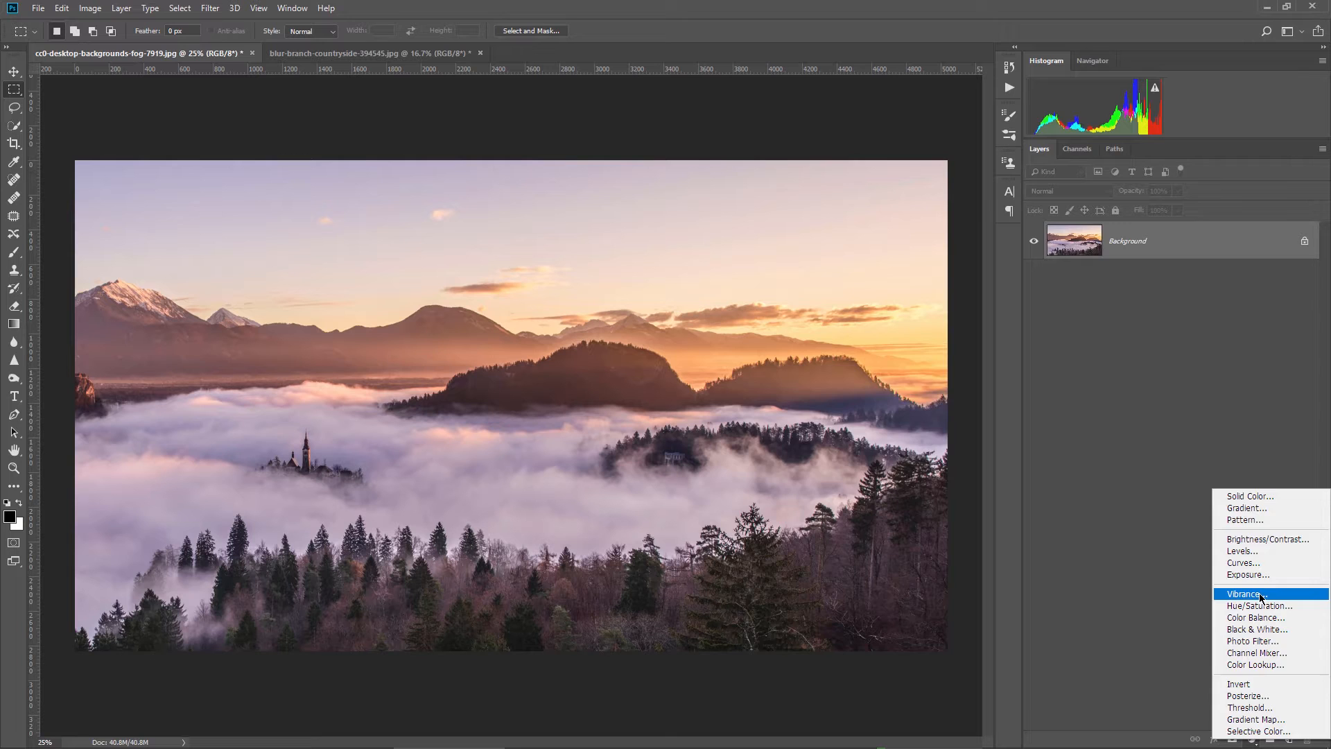
- Add a Vibrance adjustment layer to the foggy landscape and set Vibrance to about +97
left_click(1247, 594)
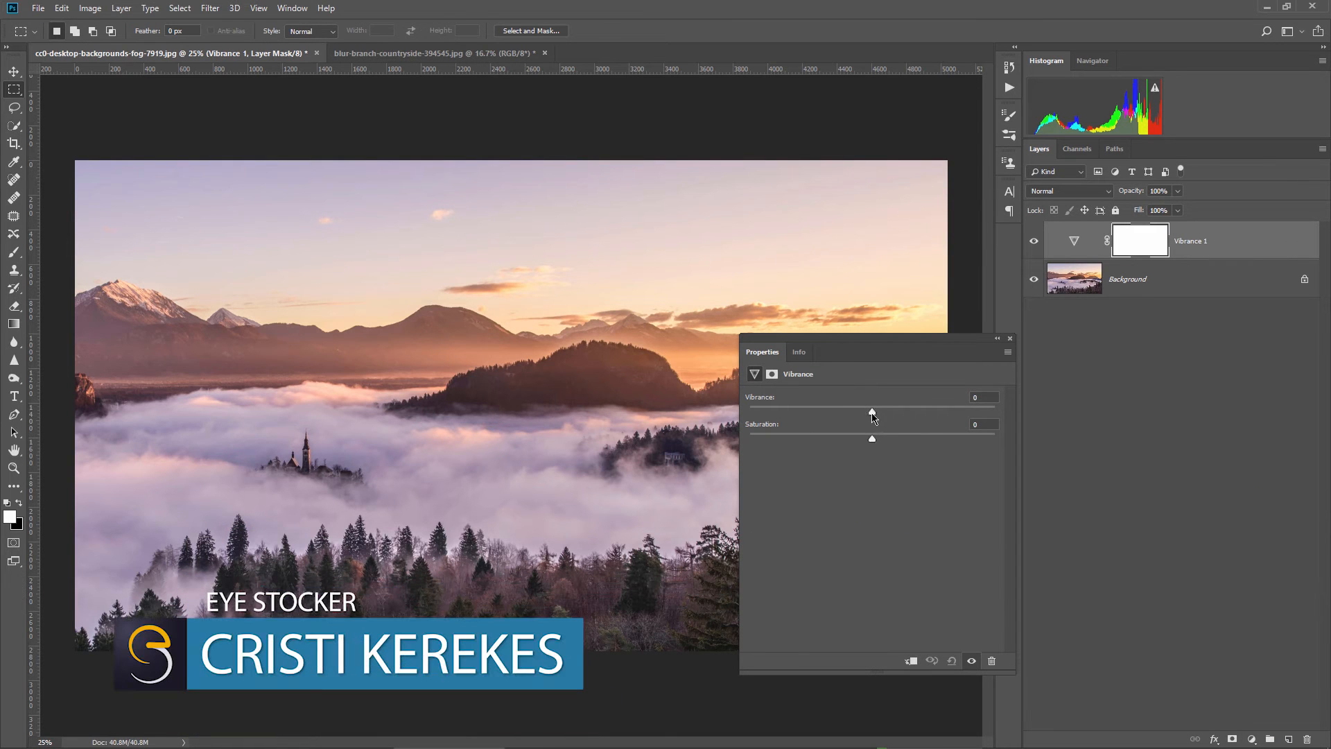
left_click_drag(871, 411, 993, 412)
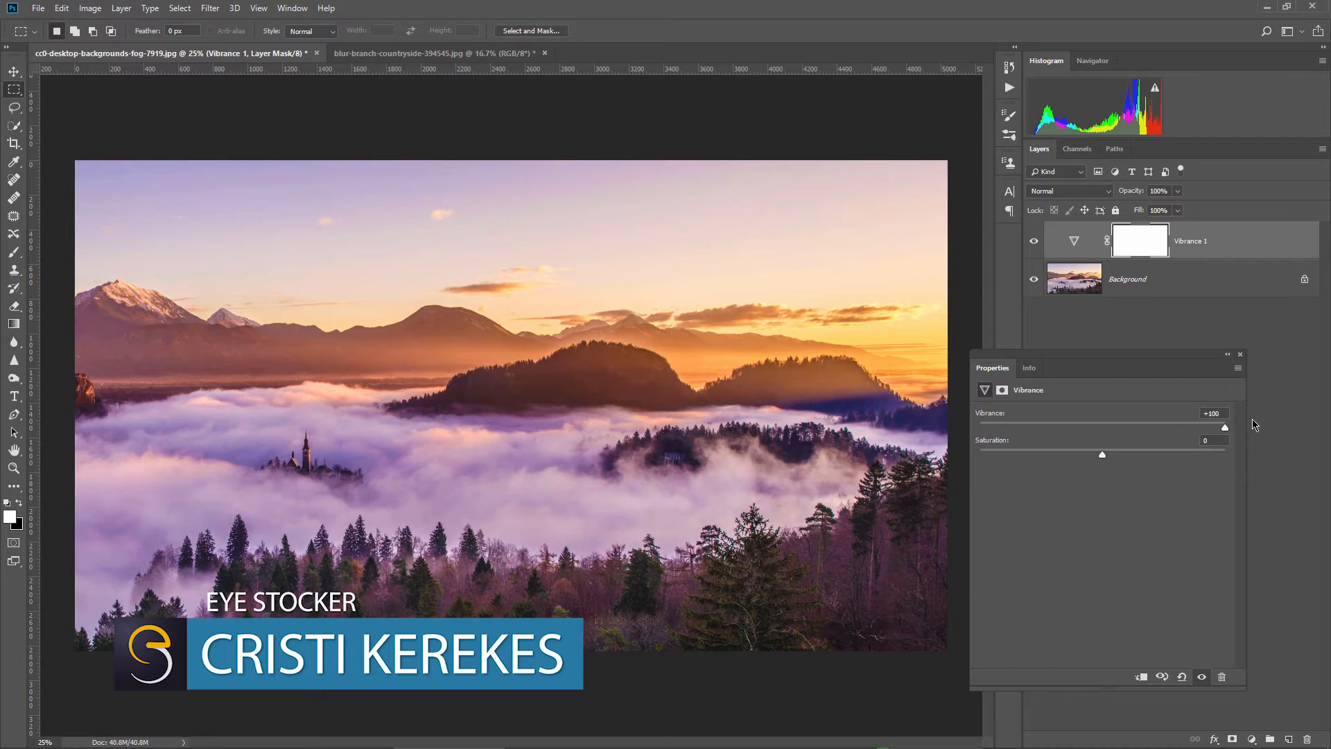
left_click_drag(1224, 427, 1220, 428)
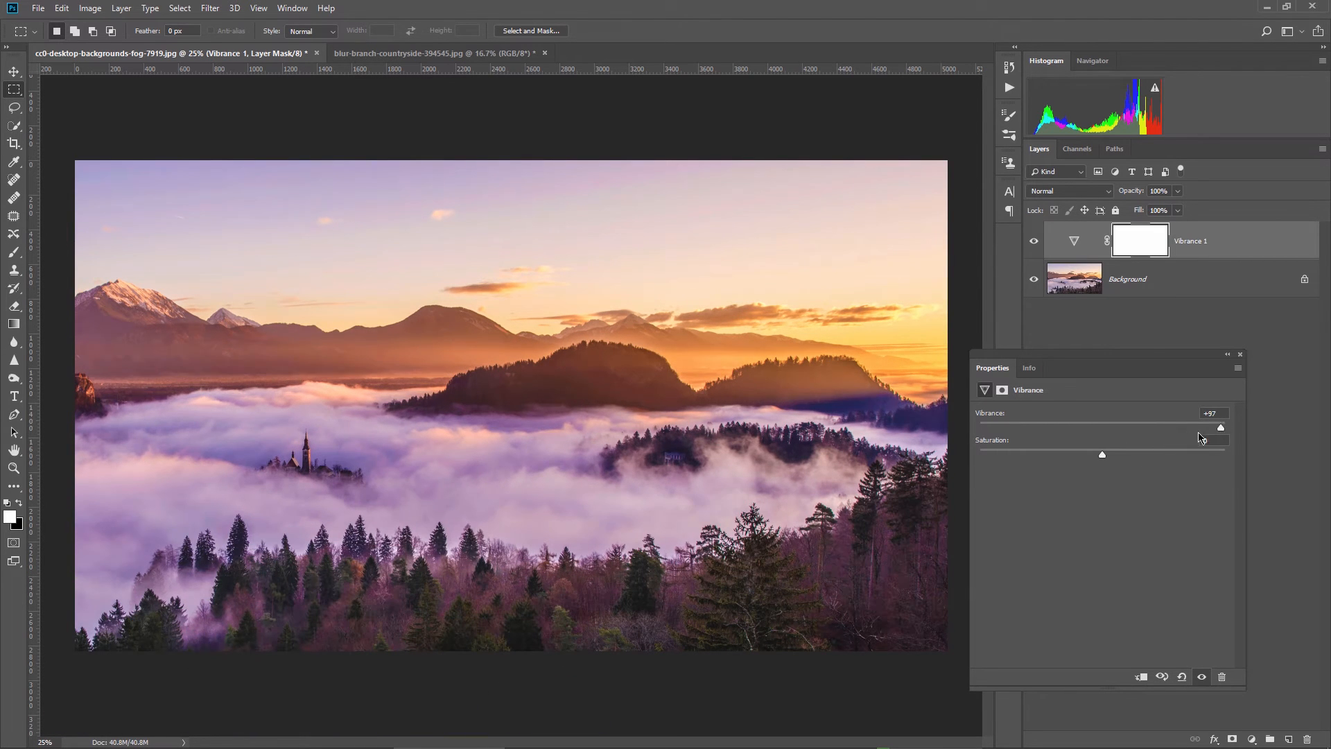
left_click_drag(1220, 428, 1154, 427)
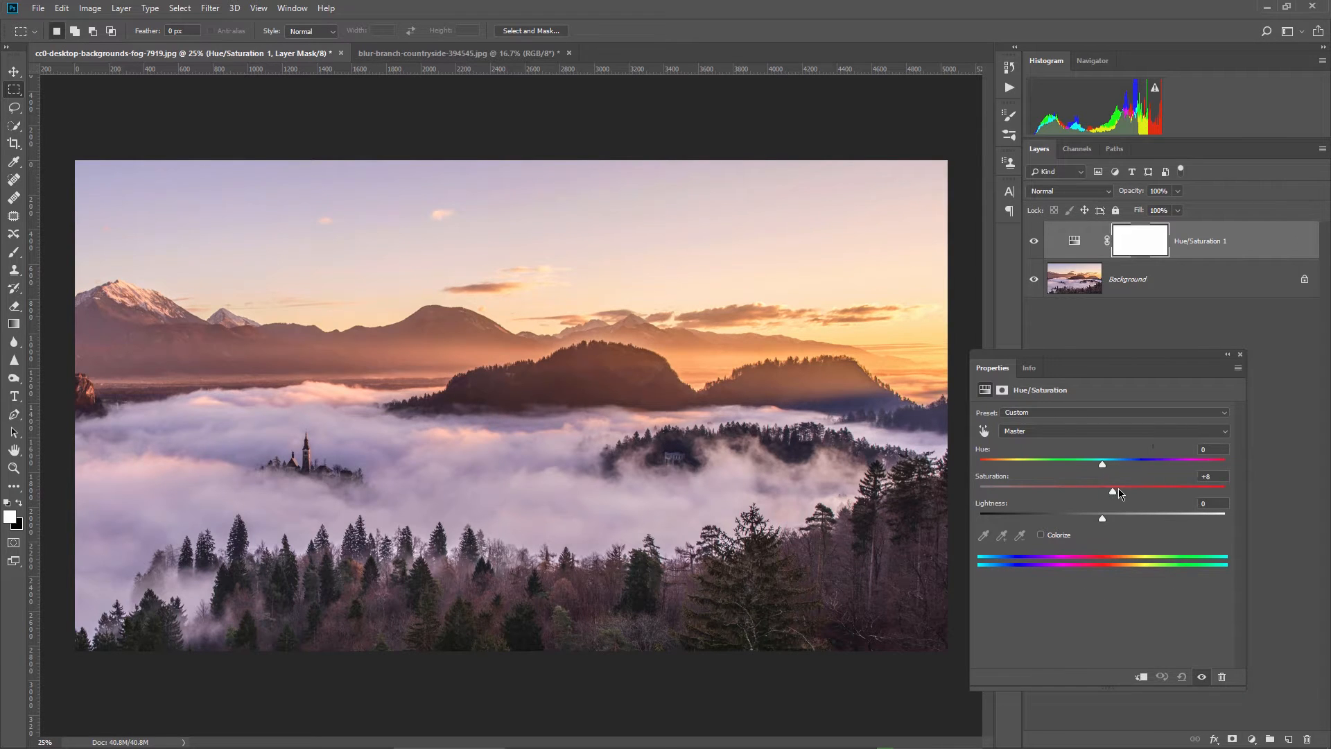
- Nudge the Hue/Saturation layer's Saturation slightly upward
left_click_drag(1113, 491, 1202, 491)
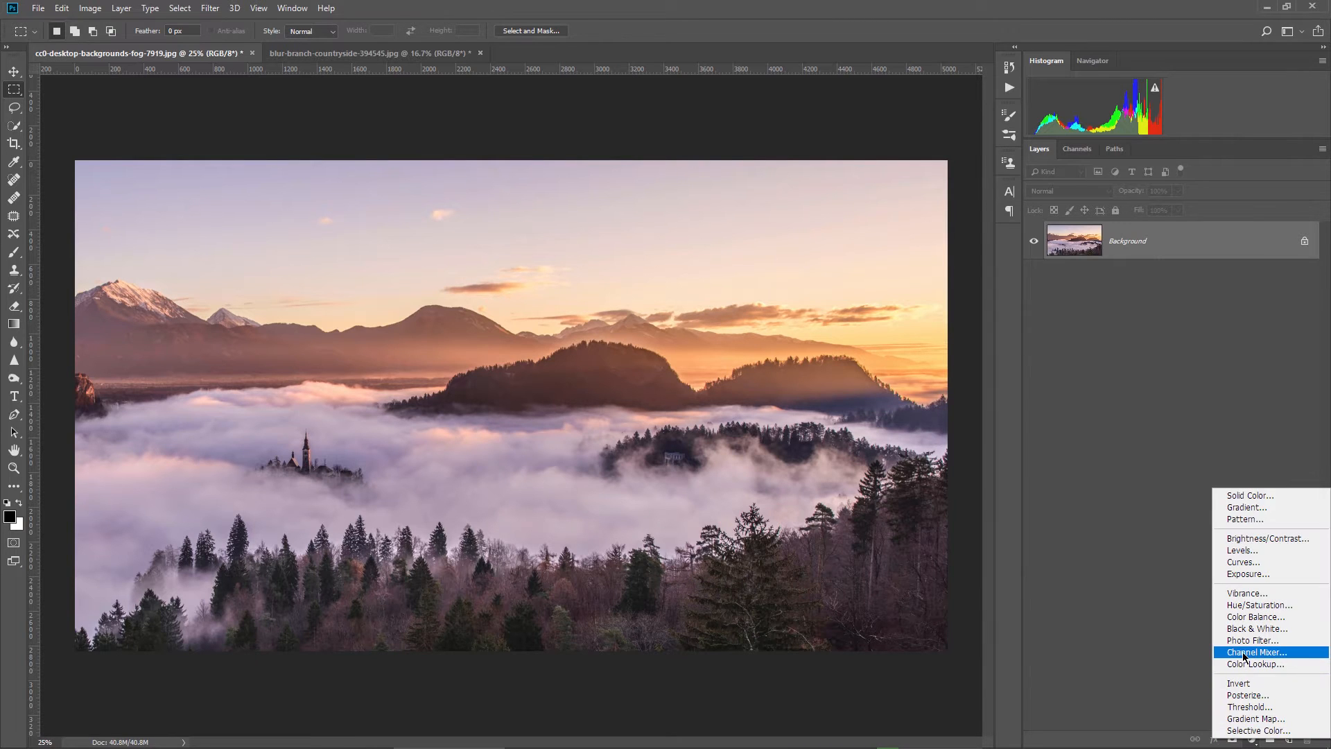
- Add a Channel Mixer layer, test Blue at +200, then reset Blue to 100%
left_click(1256, 651)
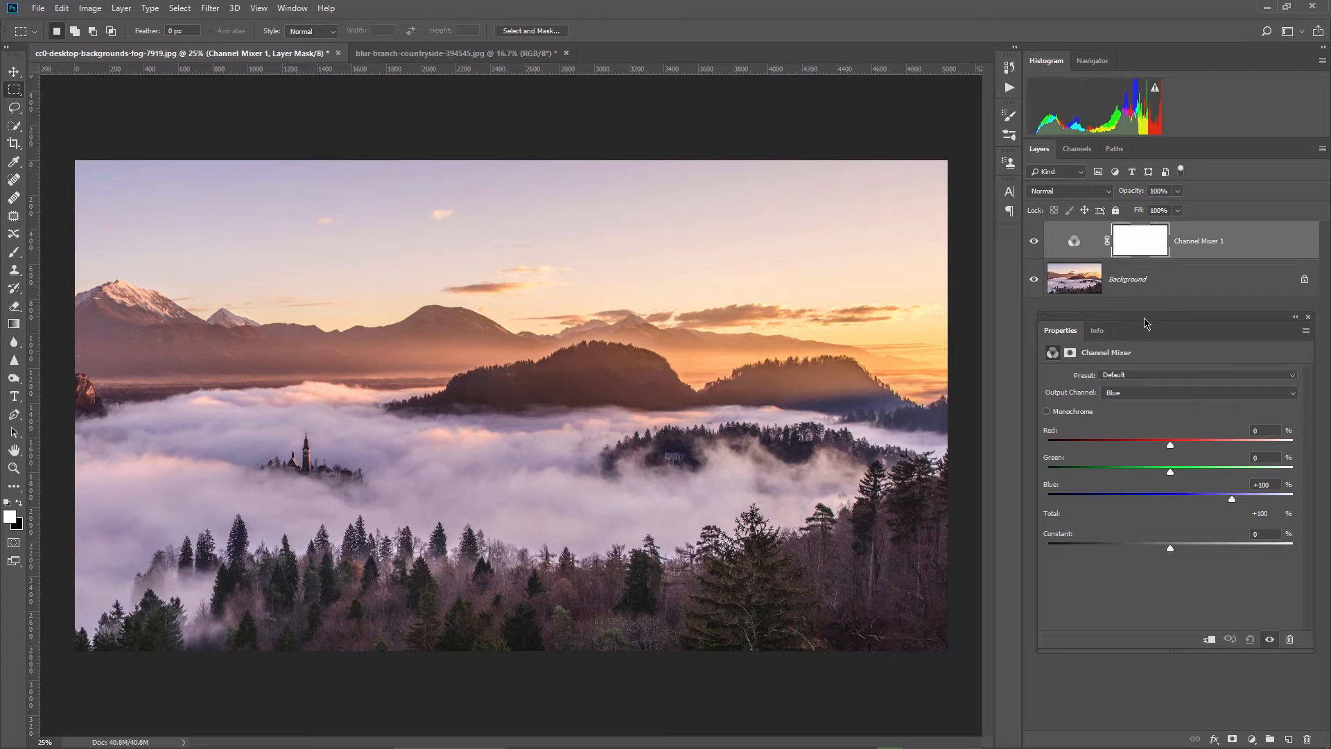
left_click(1197, 391)
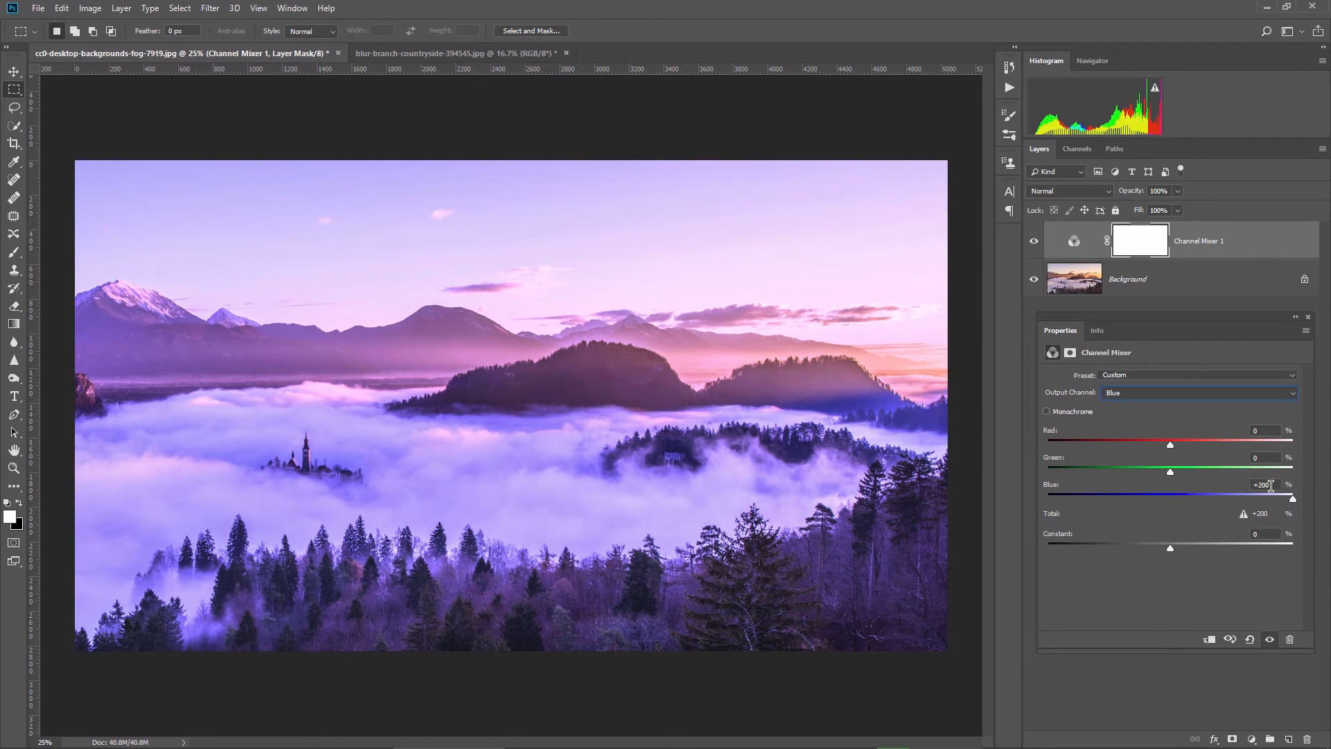
left_click_drag(1294, 499, 1232, 498)
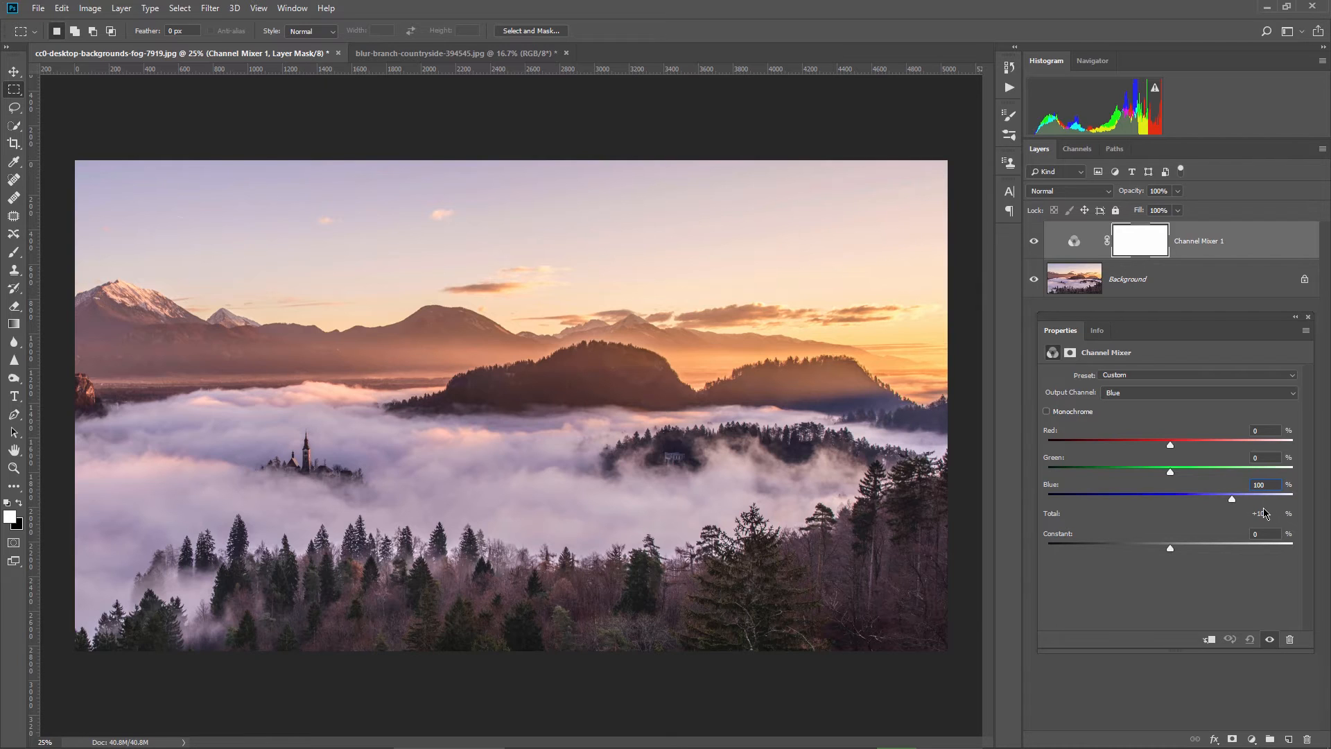
left_click(1262, 484)
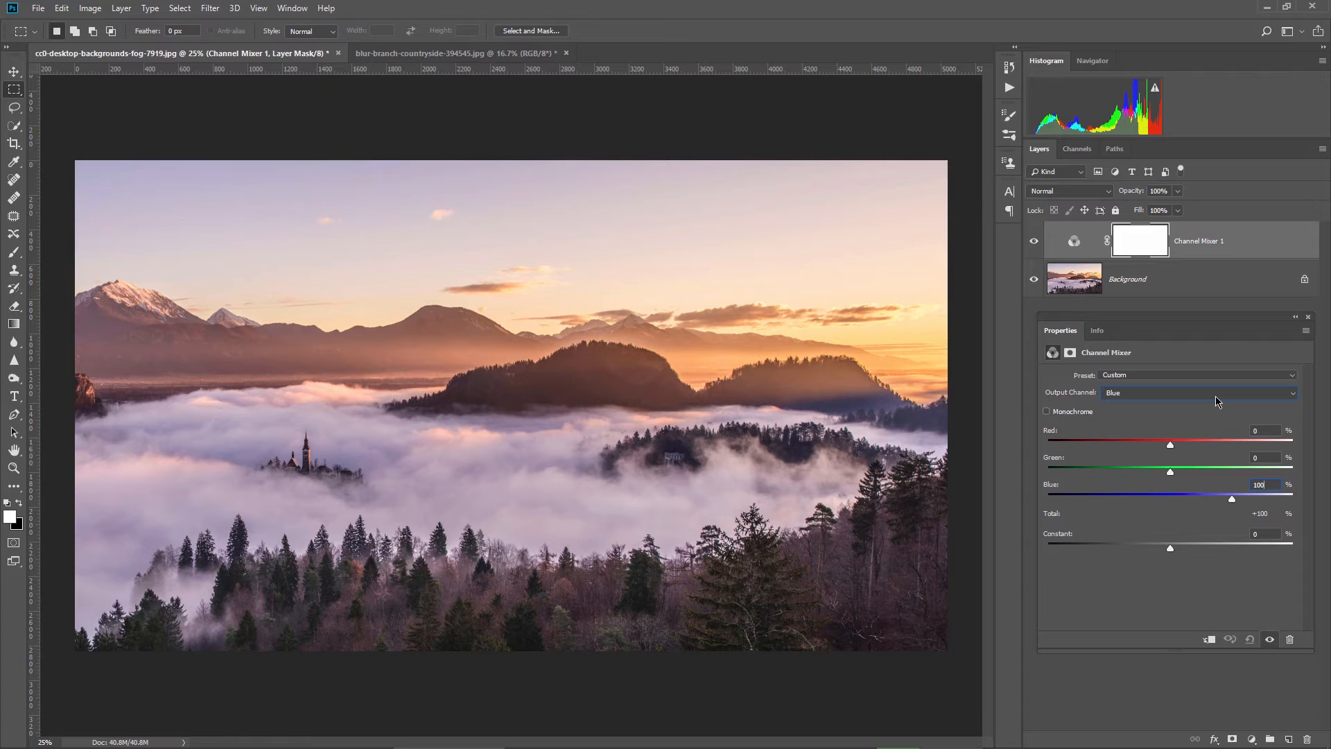
left_click(1198, 392)
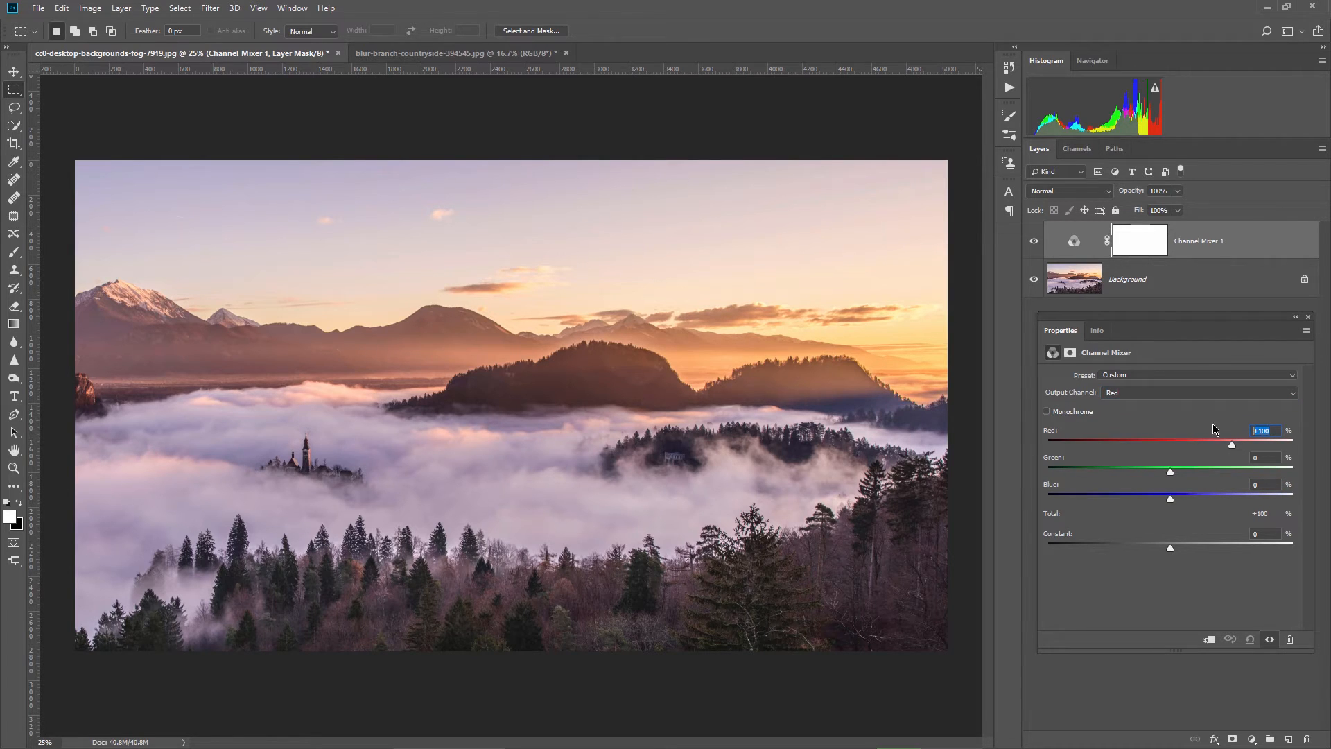
- Trial a stronger red mix in the Channel Mixer, then switch output channels
left_click_drag(1233, 444, 1292, 444)
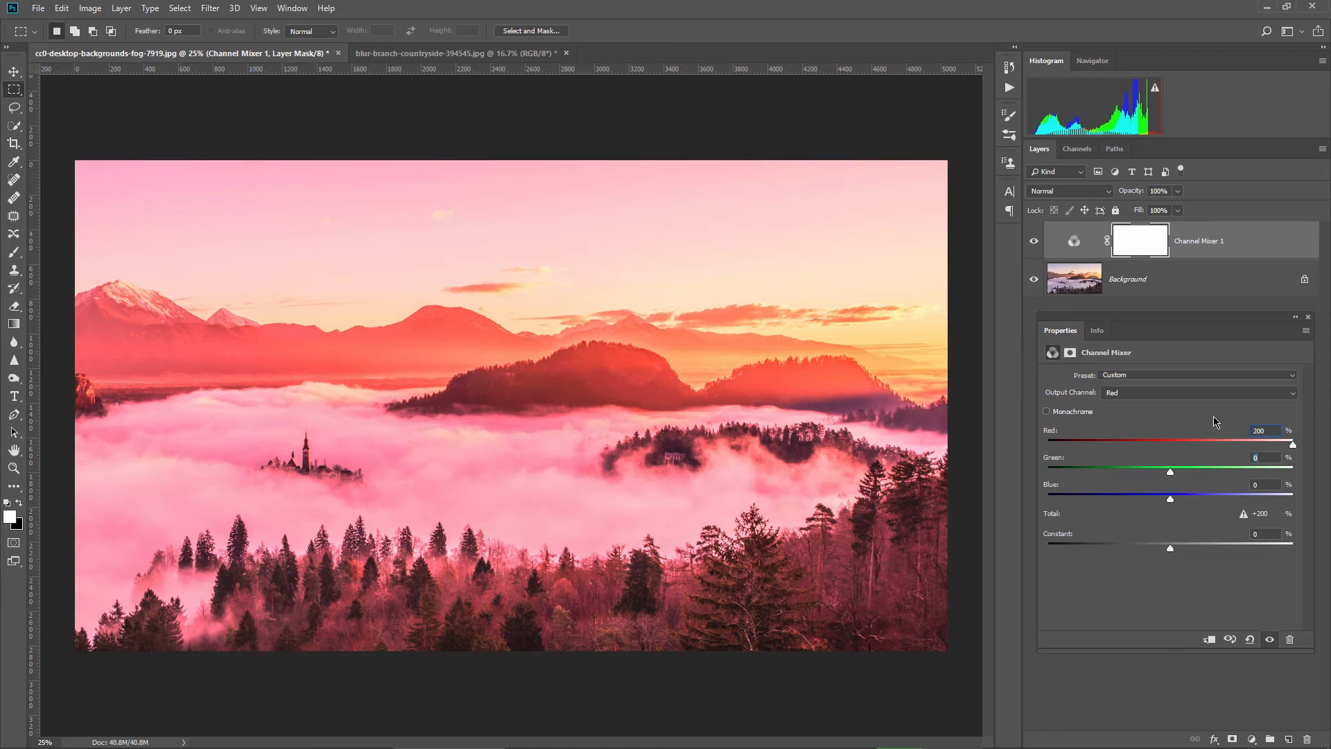
left_click_drag(1169, 472, 1139, 472)
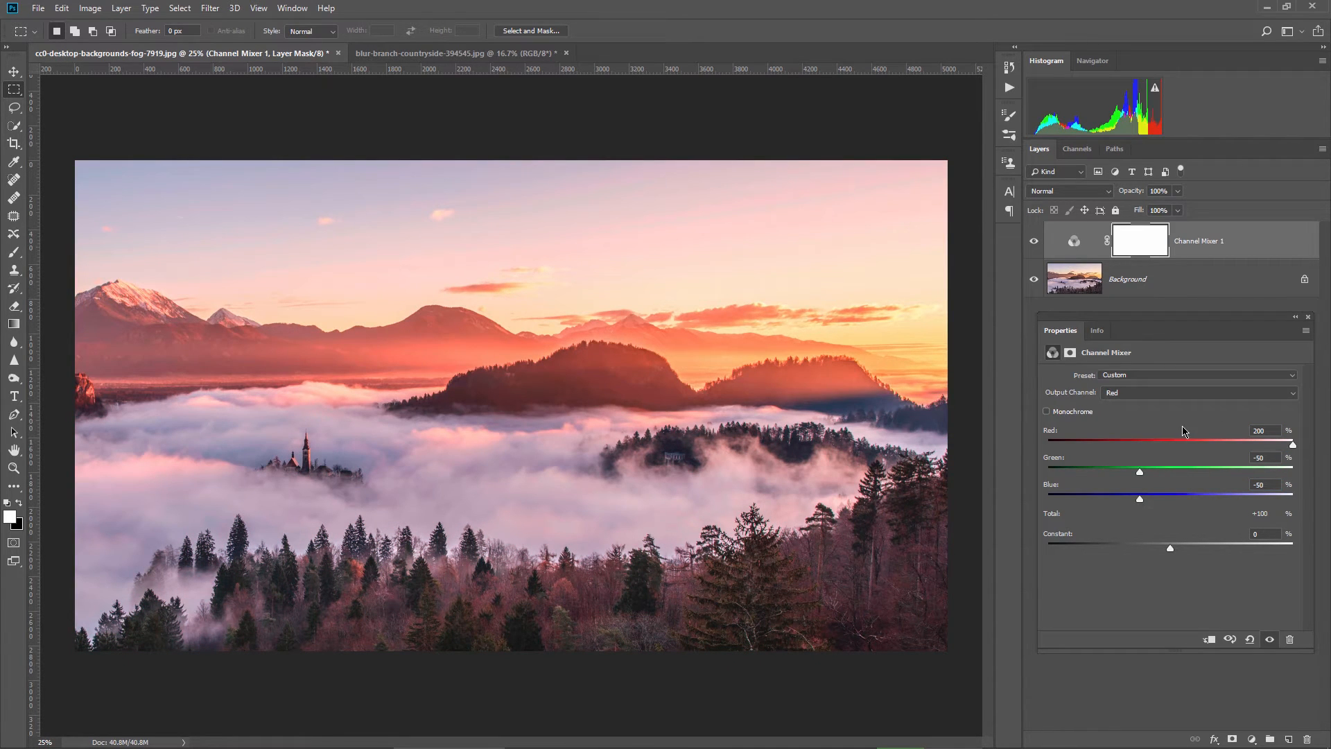
mouse_move(1183, 432)
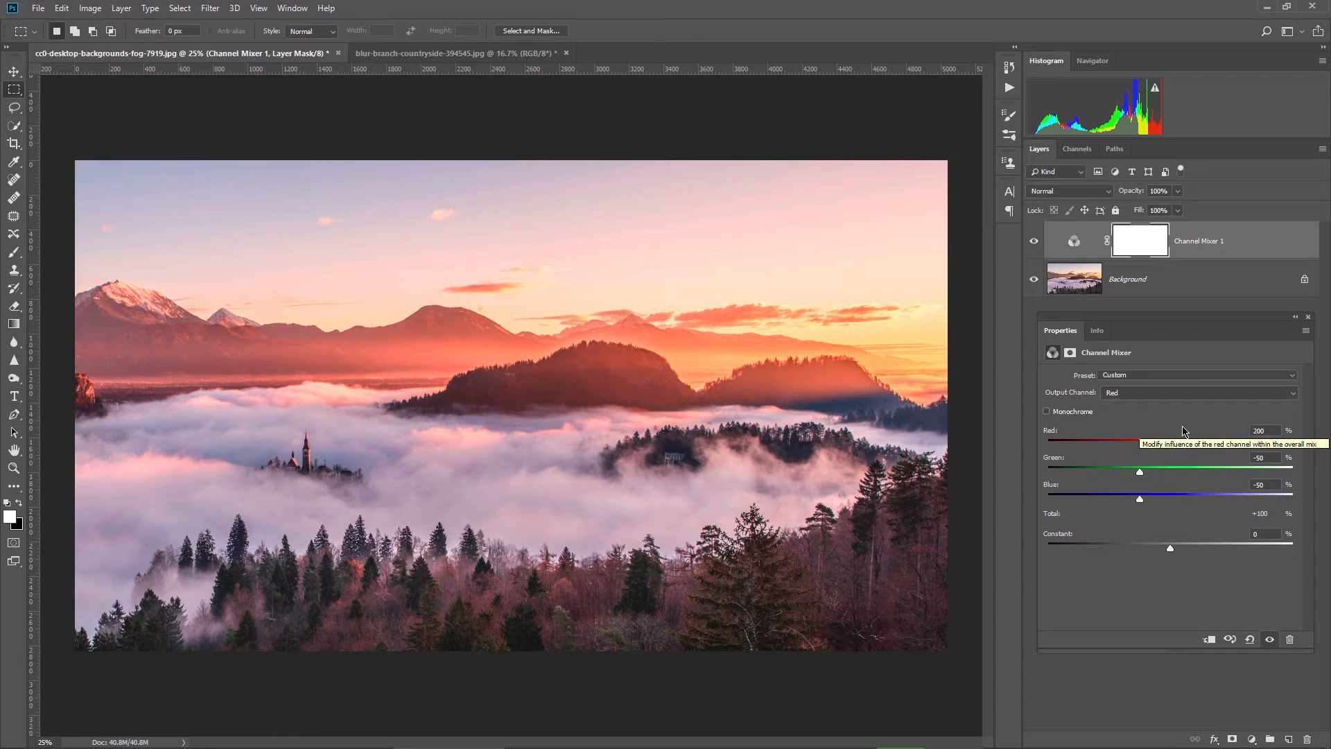
left_click(1198, 392)
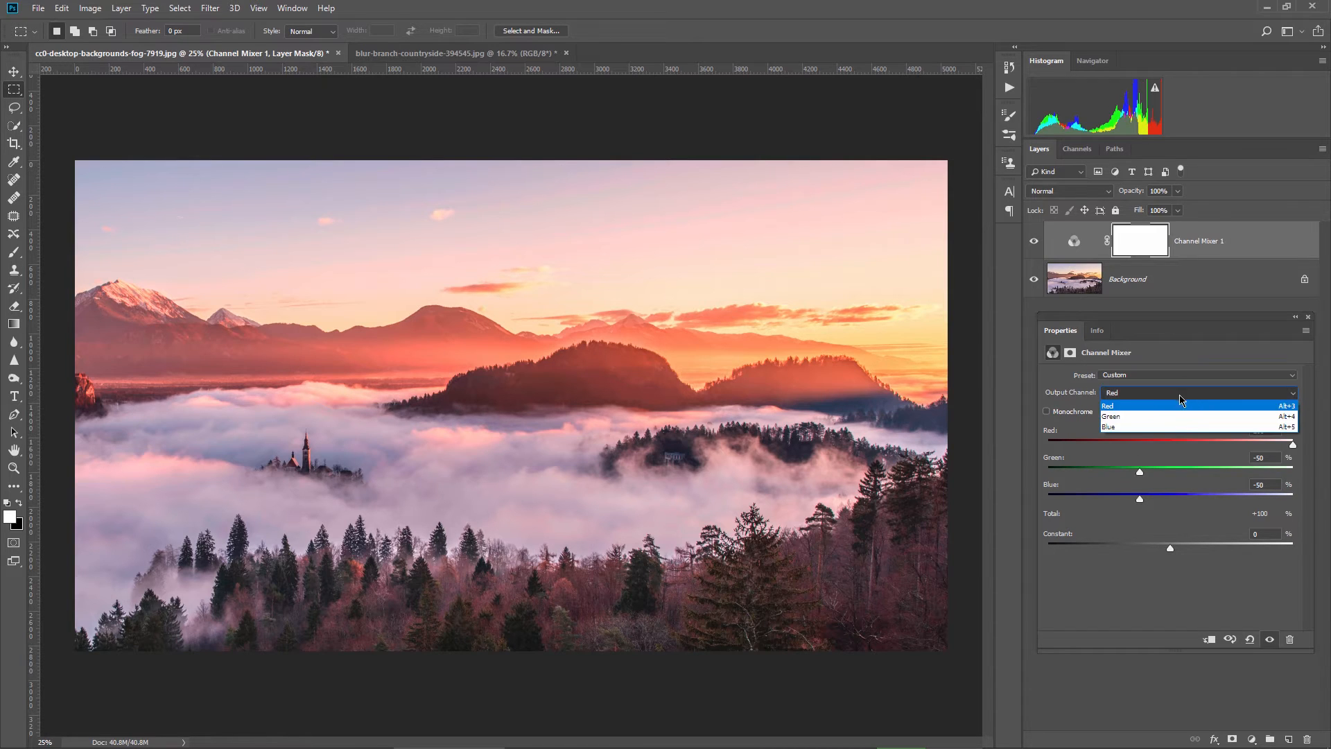
left_click(1108, 427)
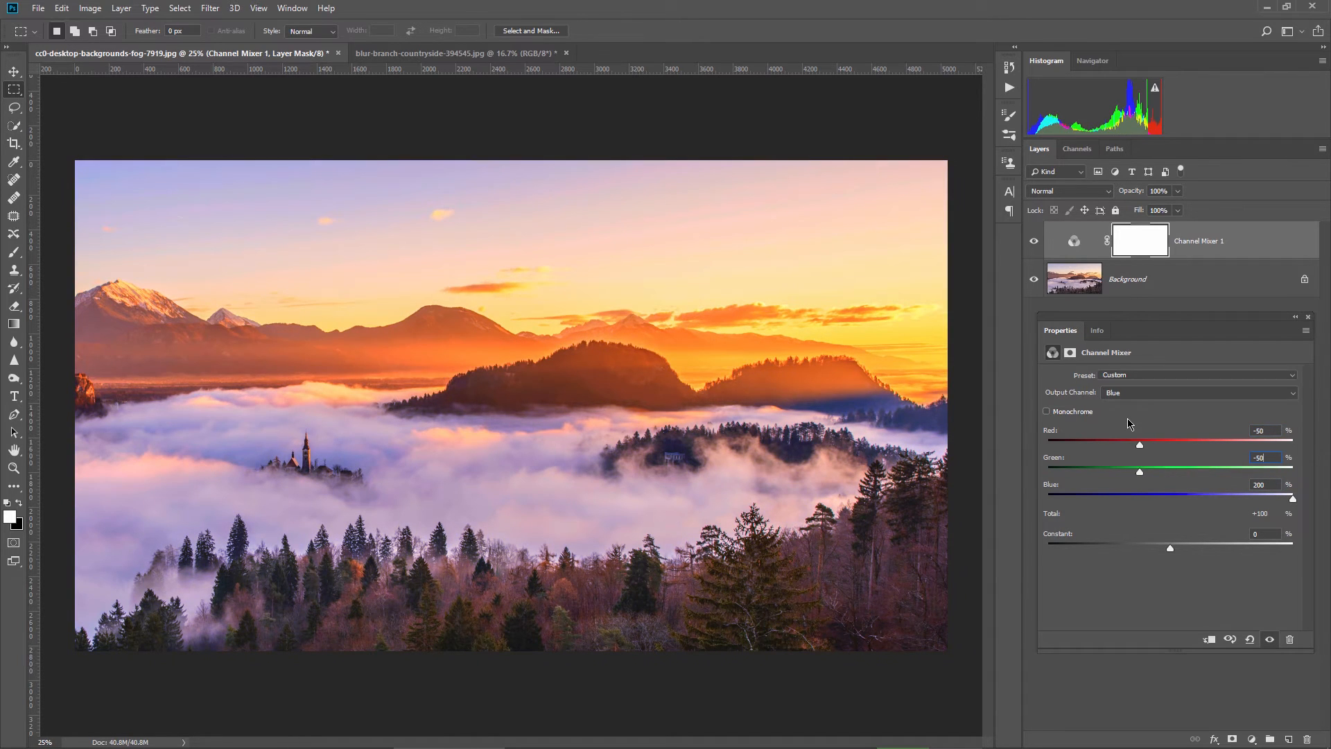
- Set the green output mix to Green 200% and Blue about -30
left_click(1197, 392)
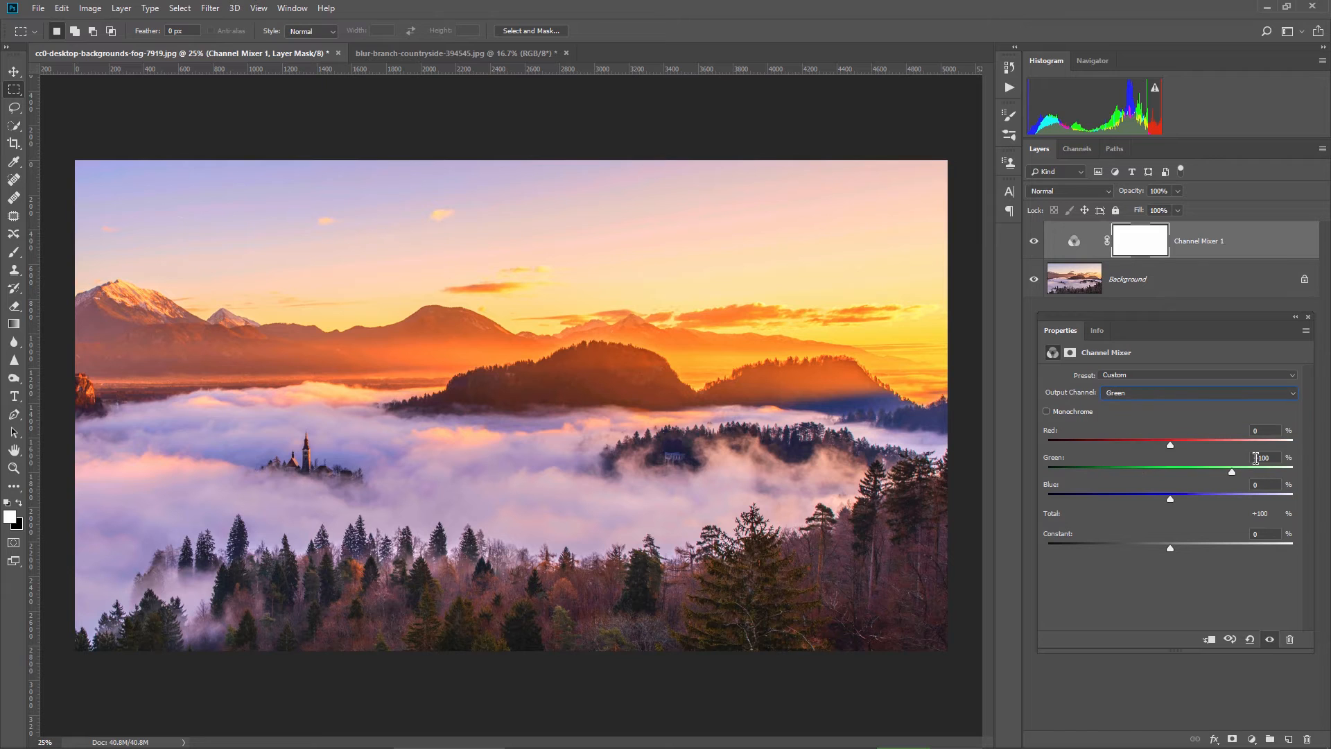
left_click_drag(1233, 473, 1295, 472)
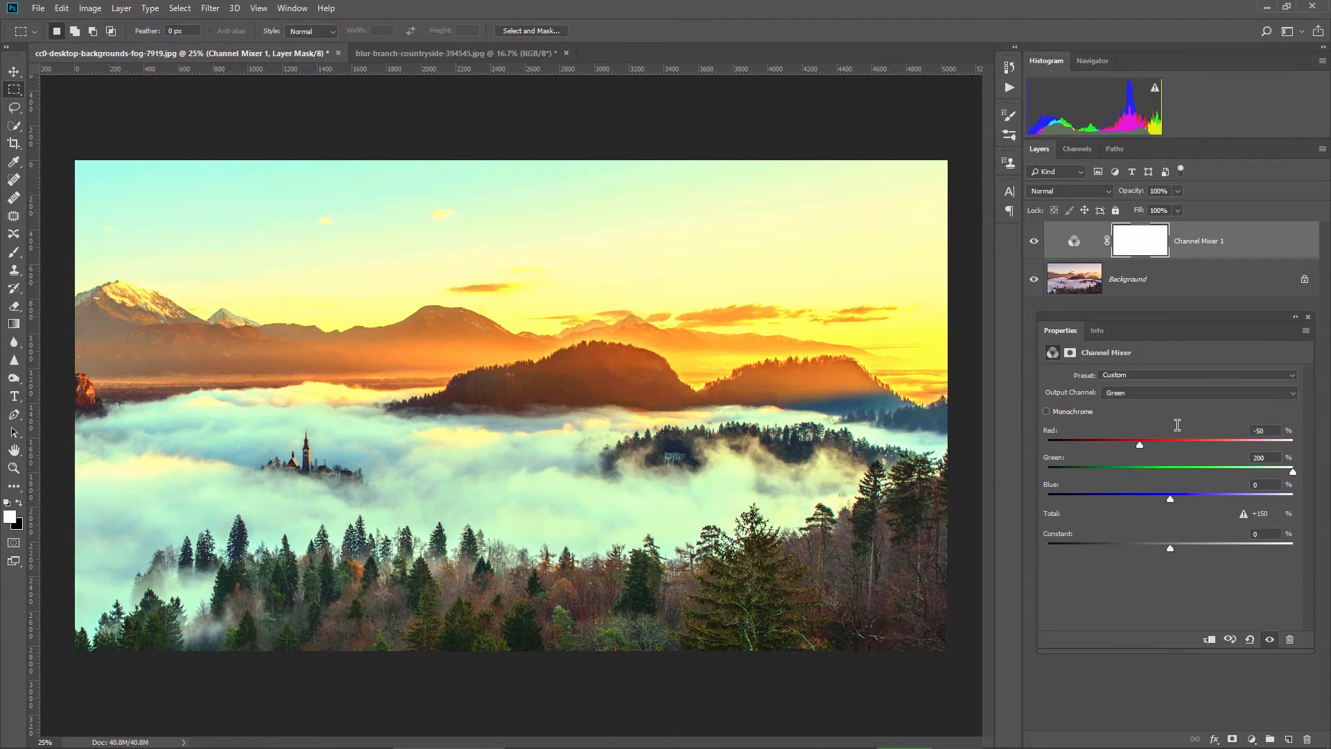
left_click_drag(1170, 499, 1153, 499)
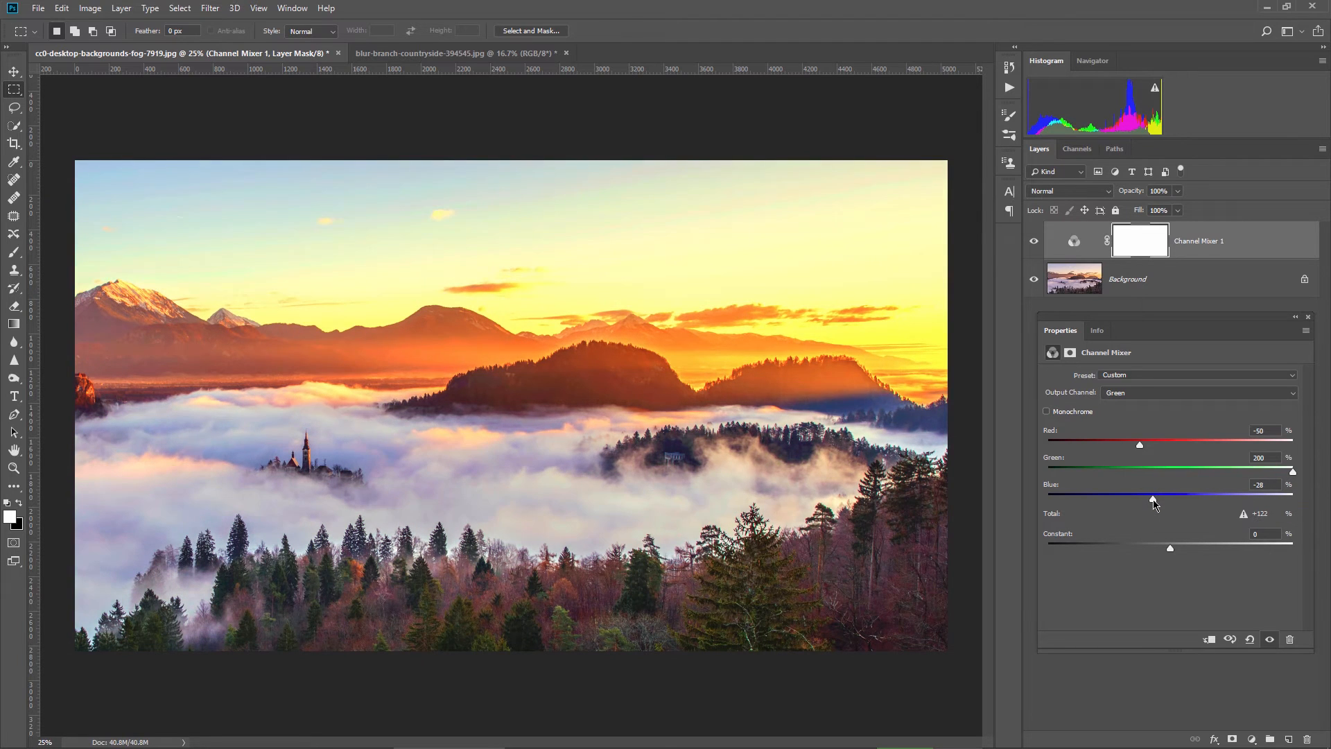
left_click_drag(1153, 499, 1152, 499)
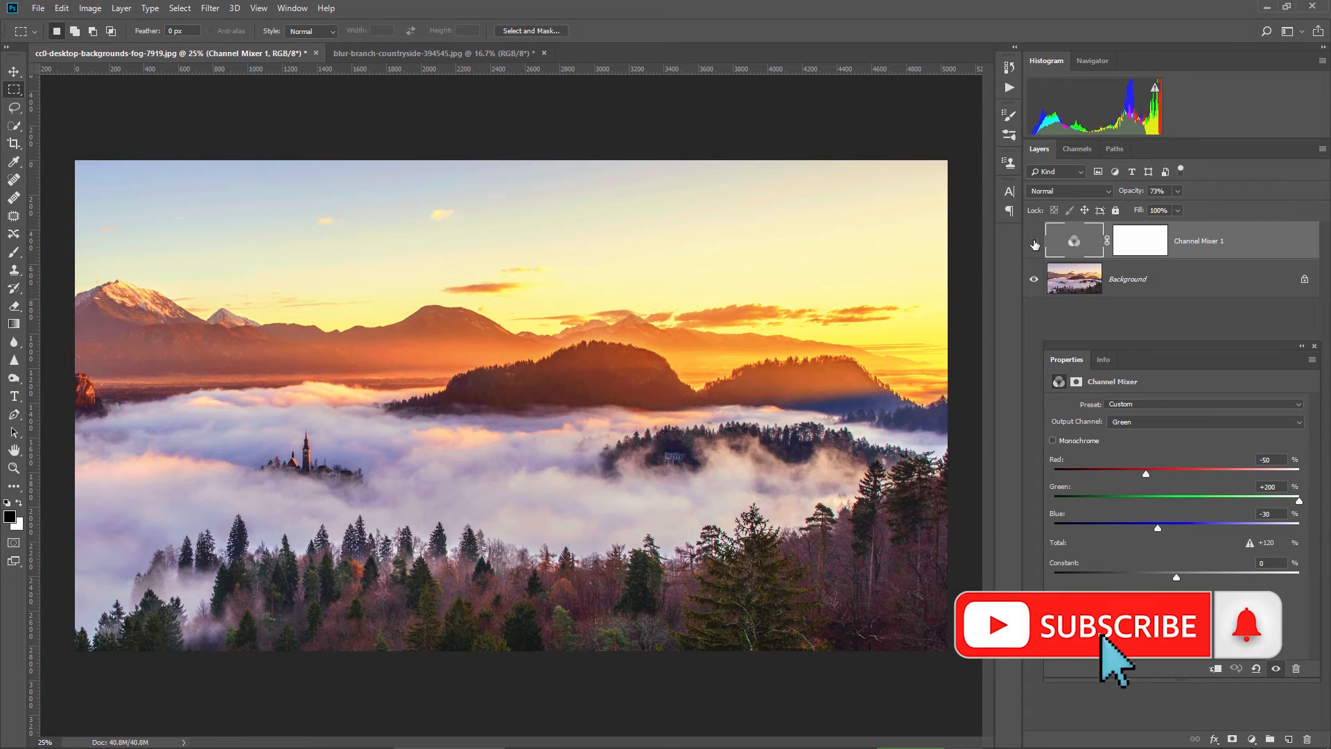
- Hide the Channel Mixer layer to compare with the original landscape
left_click(432, 53)
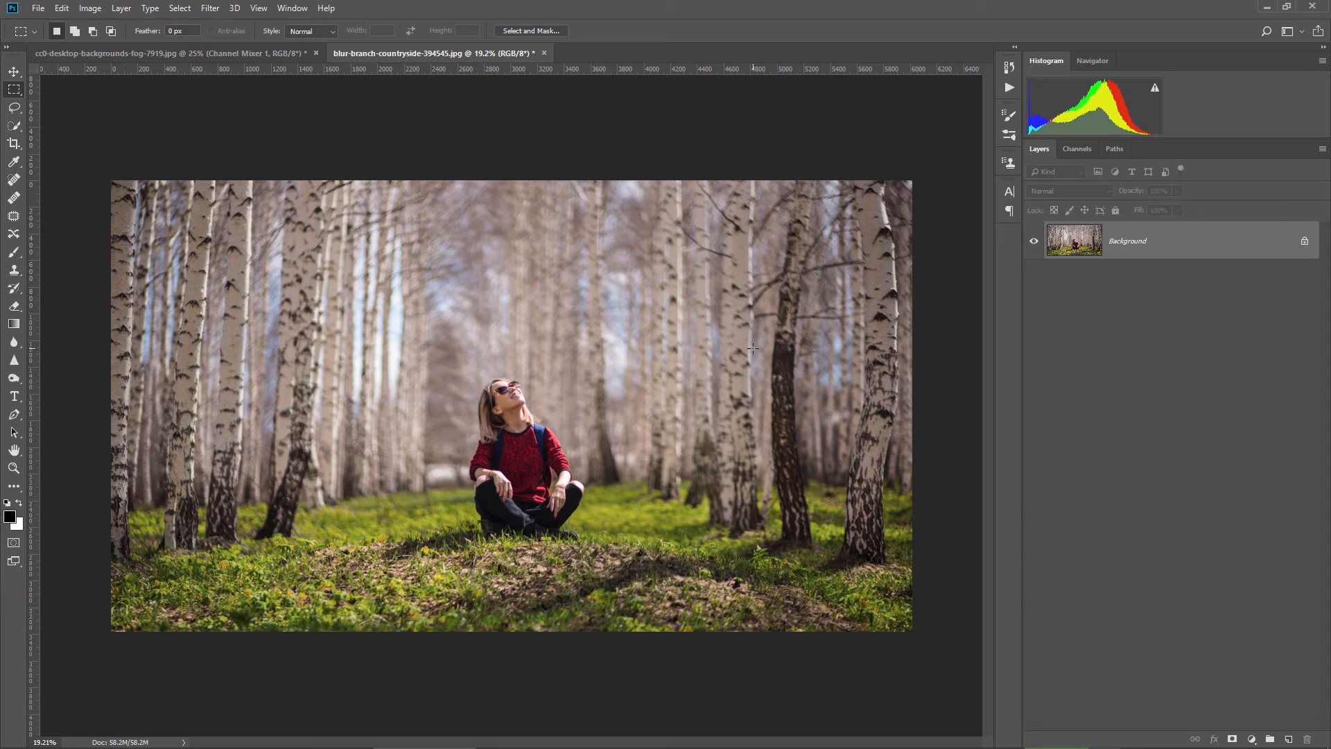
mouse_move(766, 331)
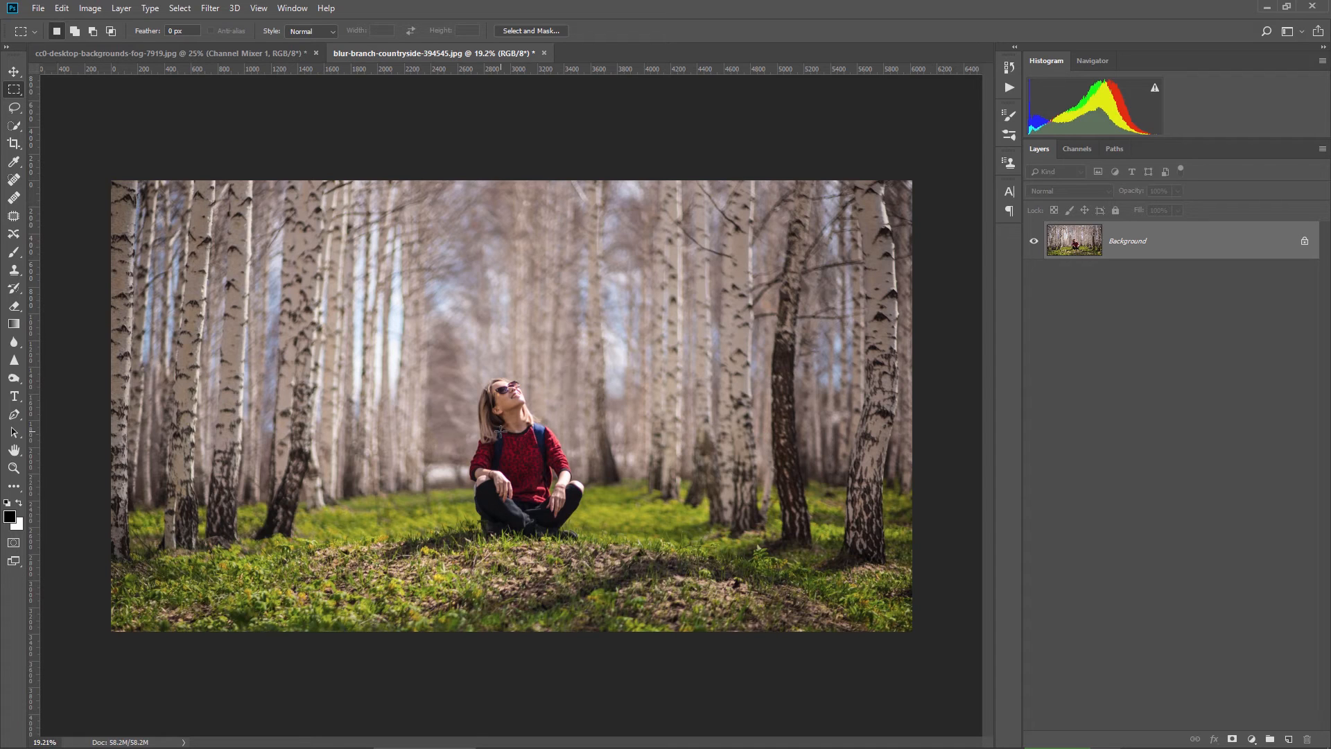
mouse_move(631, 403)
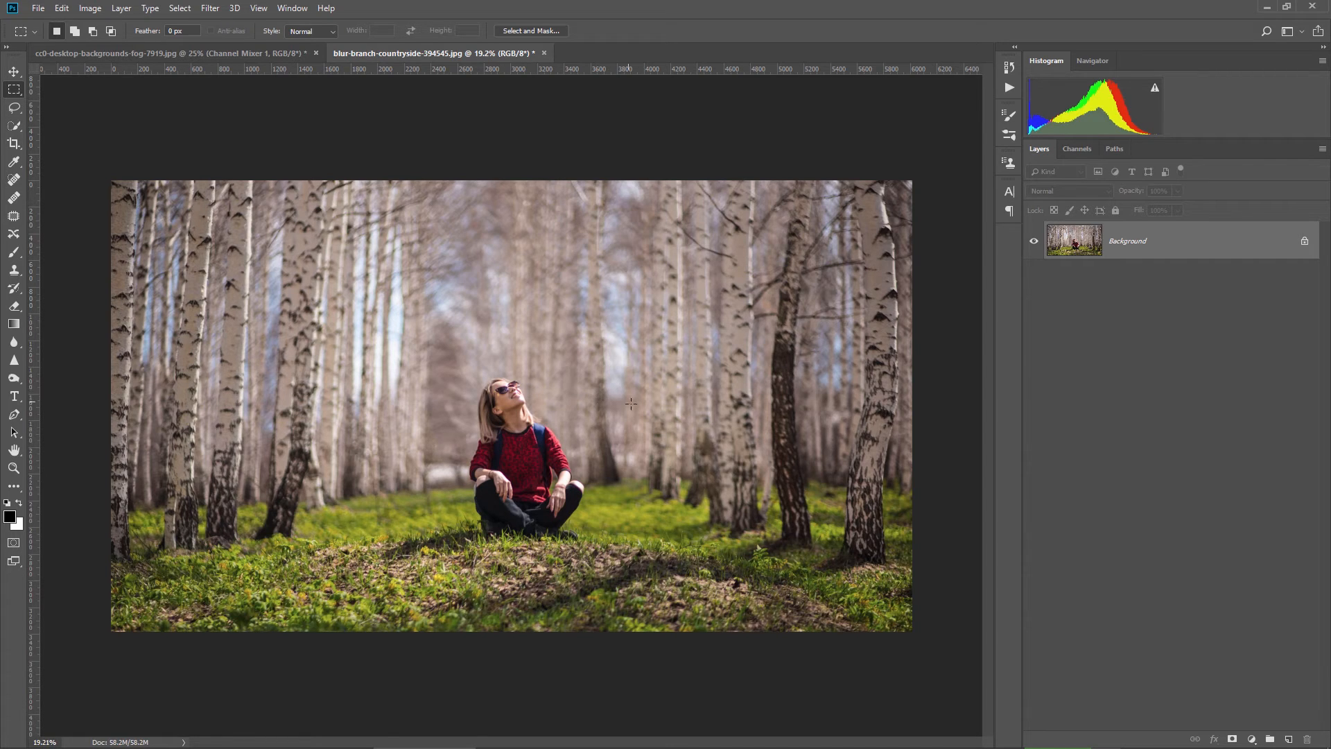
mouse_move(1261, 727)
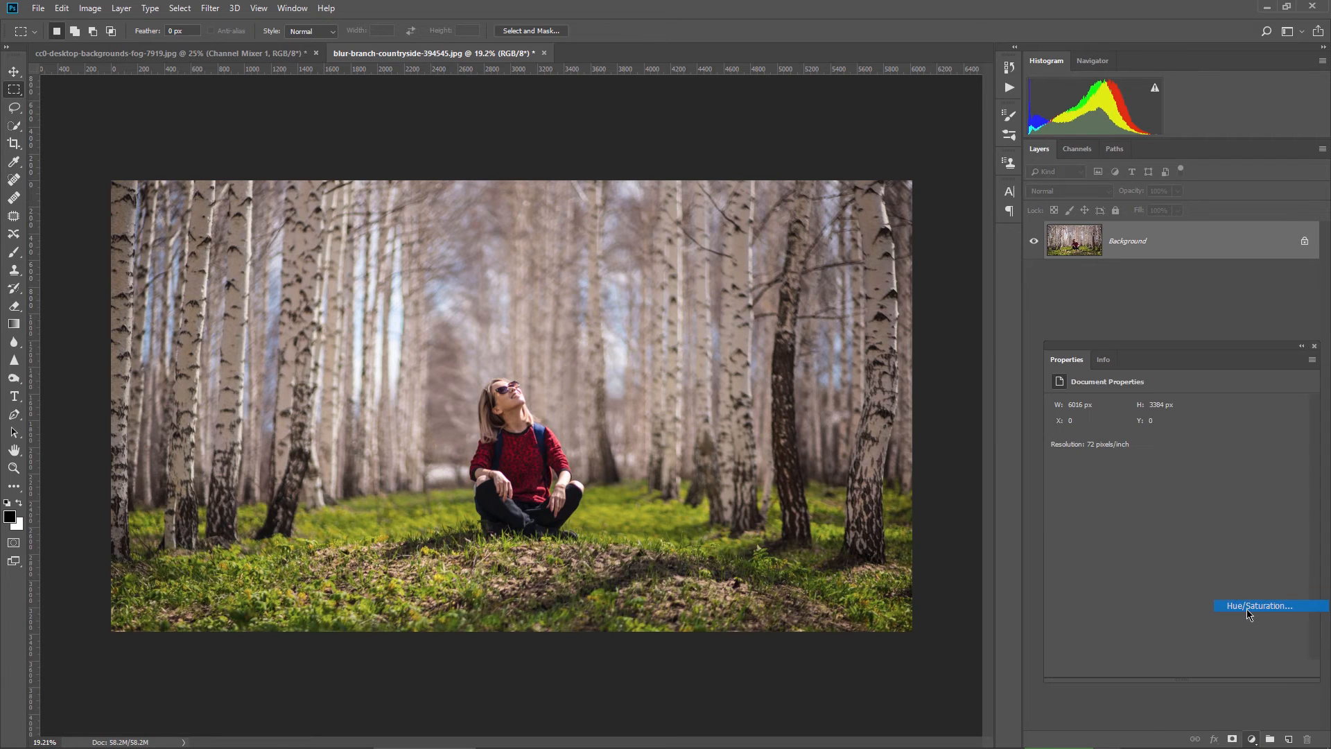
- Add a Hue/Saturation layer to the birch photo, raise Saturation to about +59, and toggle visibility
left_click(1259, 605)
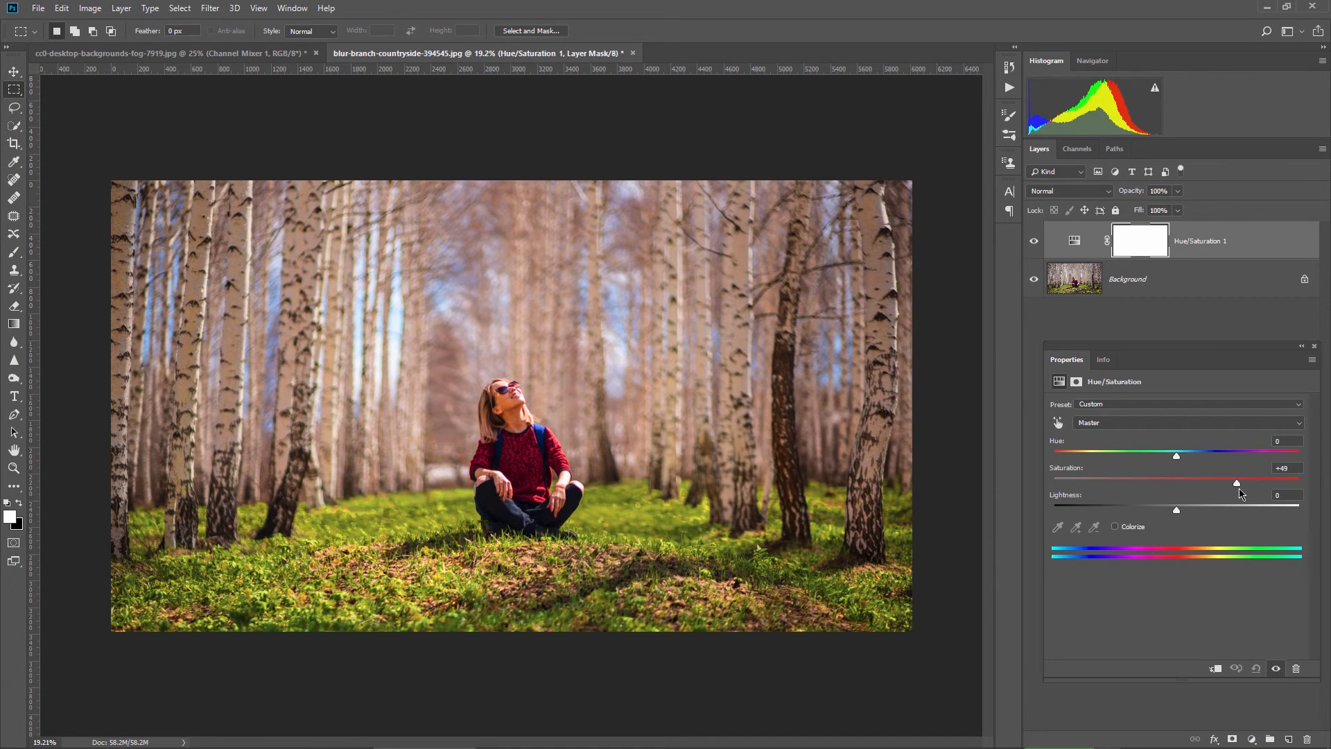
left_click_drag(1236, 481, 1241, 482)
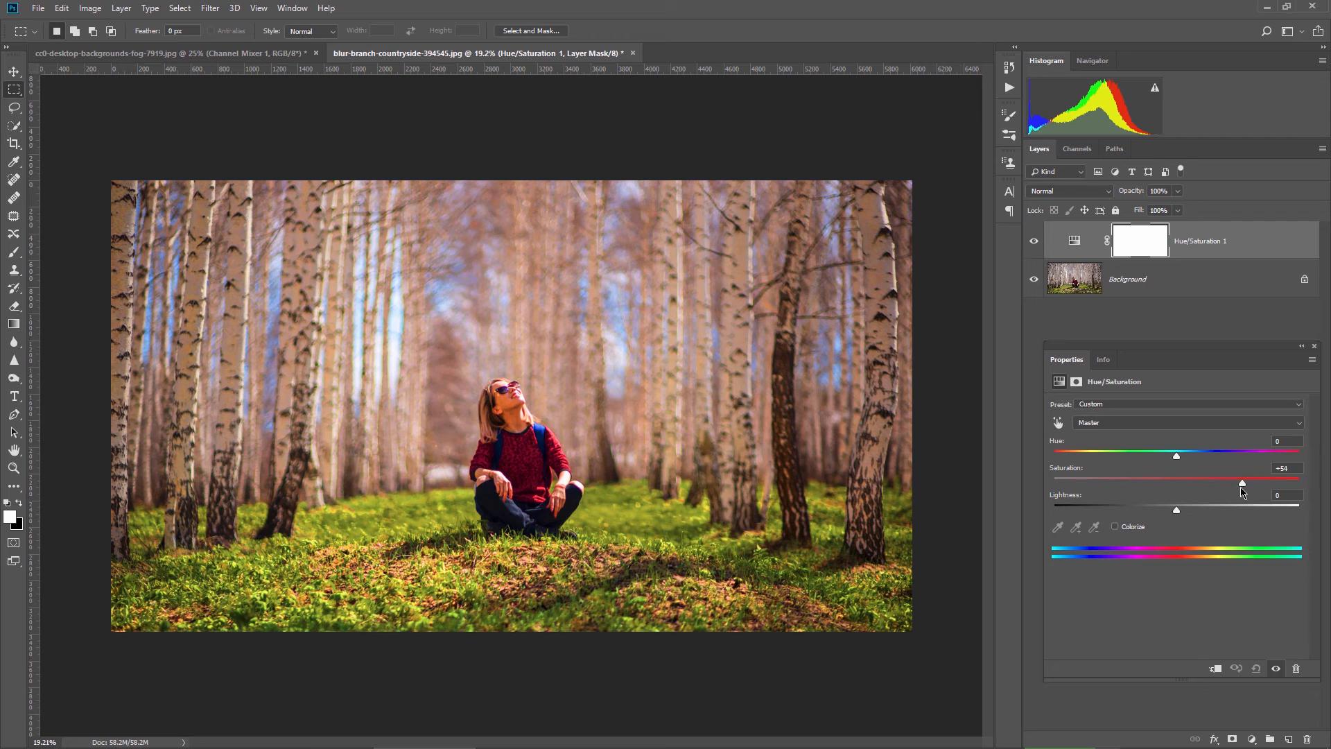
left_click_drag(1244, 483, 1248, 483)
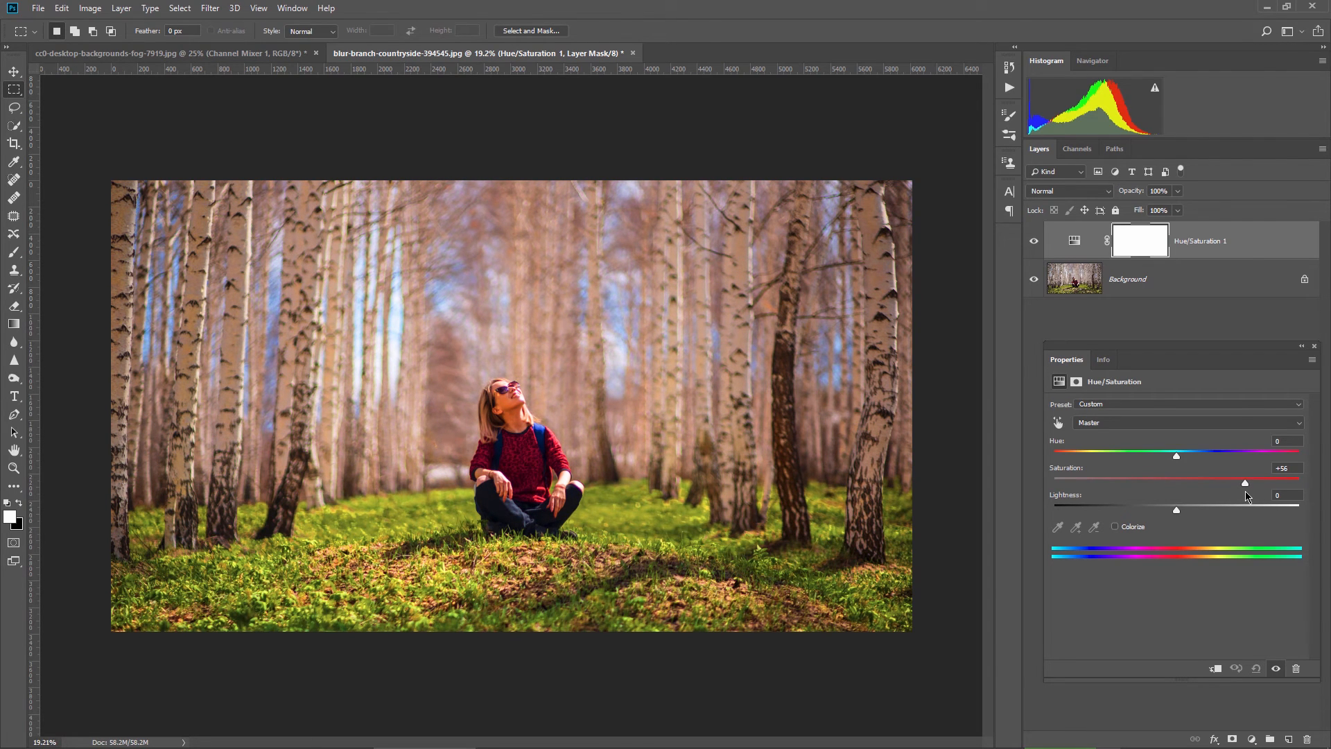
left_click_drag(1243, 482, 1249, 482)
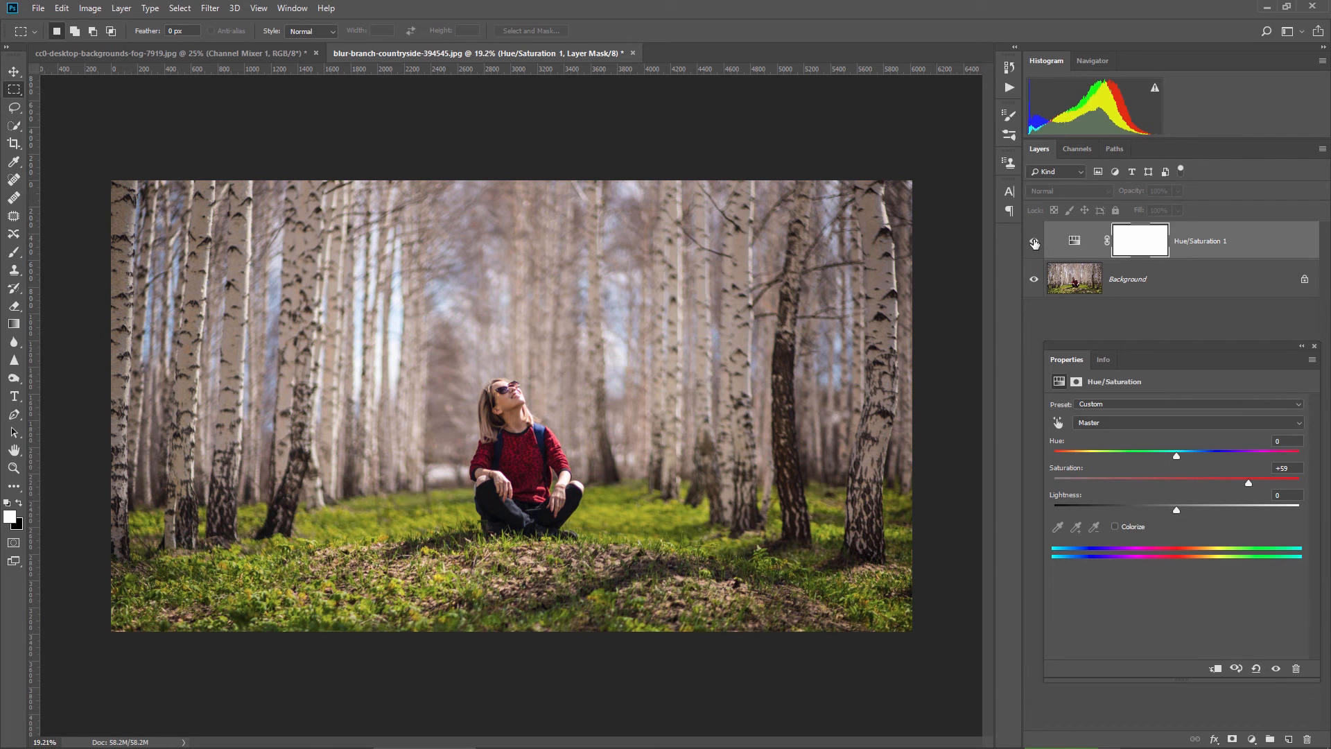
left_click(1033, 244)
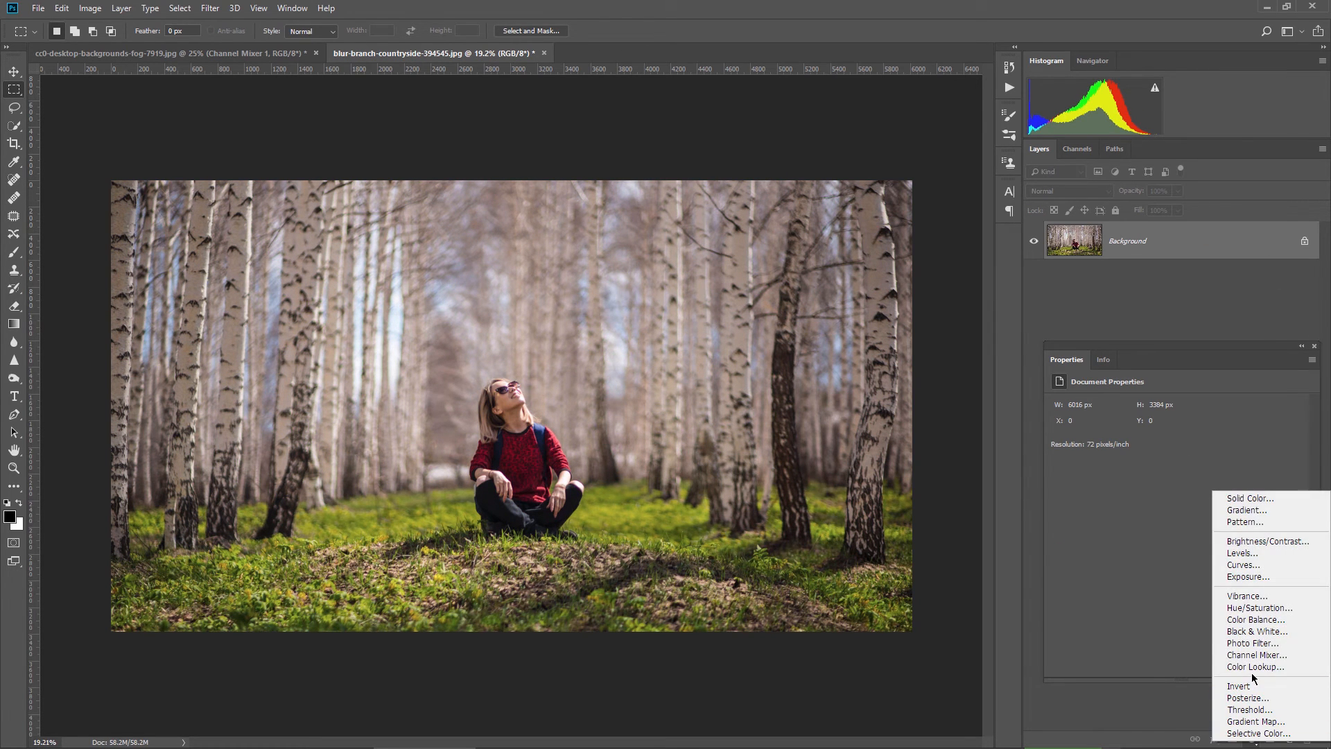
- Add a Channel Mixer: green output -50/200/-50, blue output -50/-50/200, then toggle visibility
left_click(1257, 654)
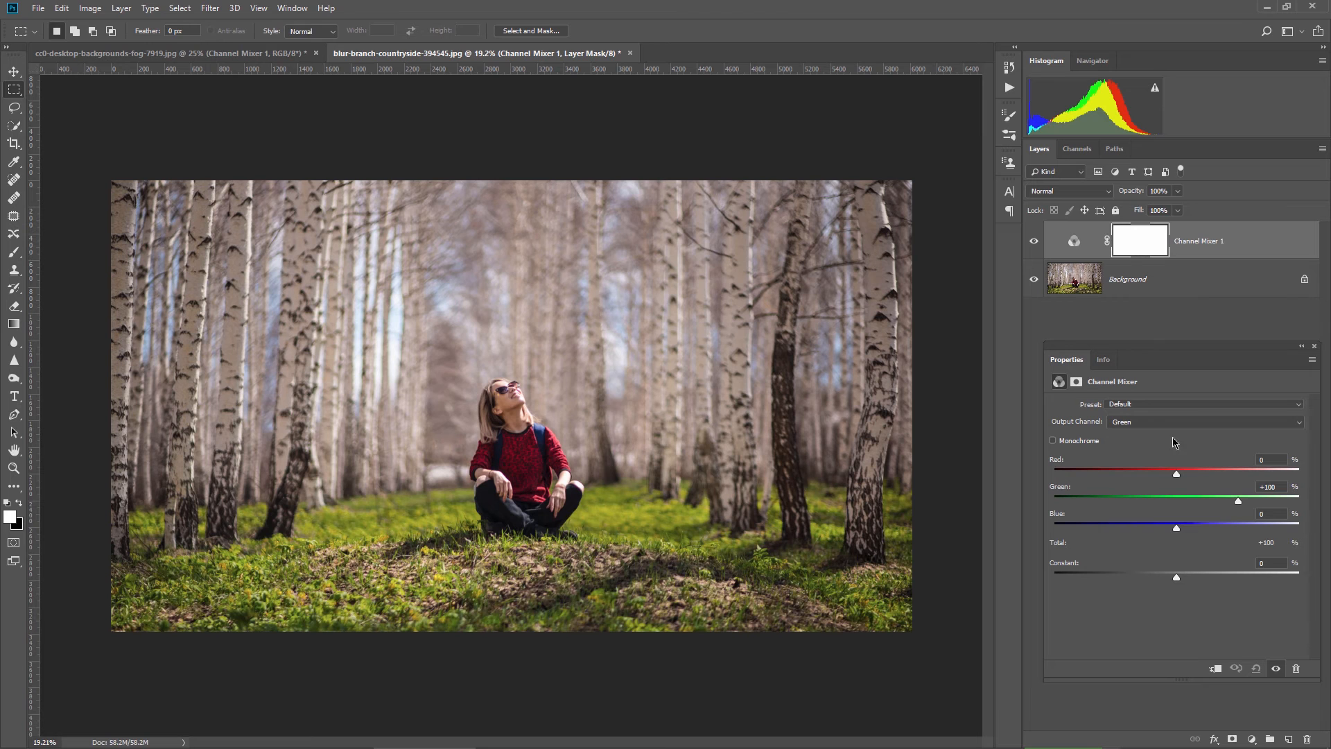
left_click(1203, 421)
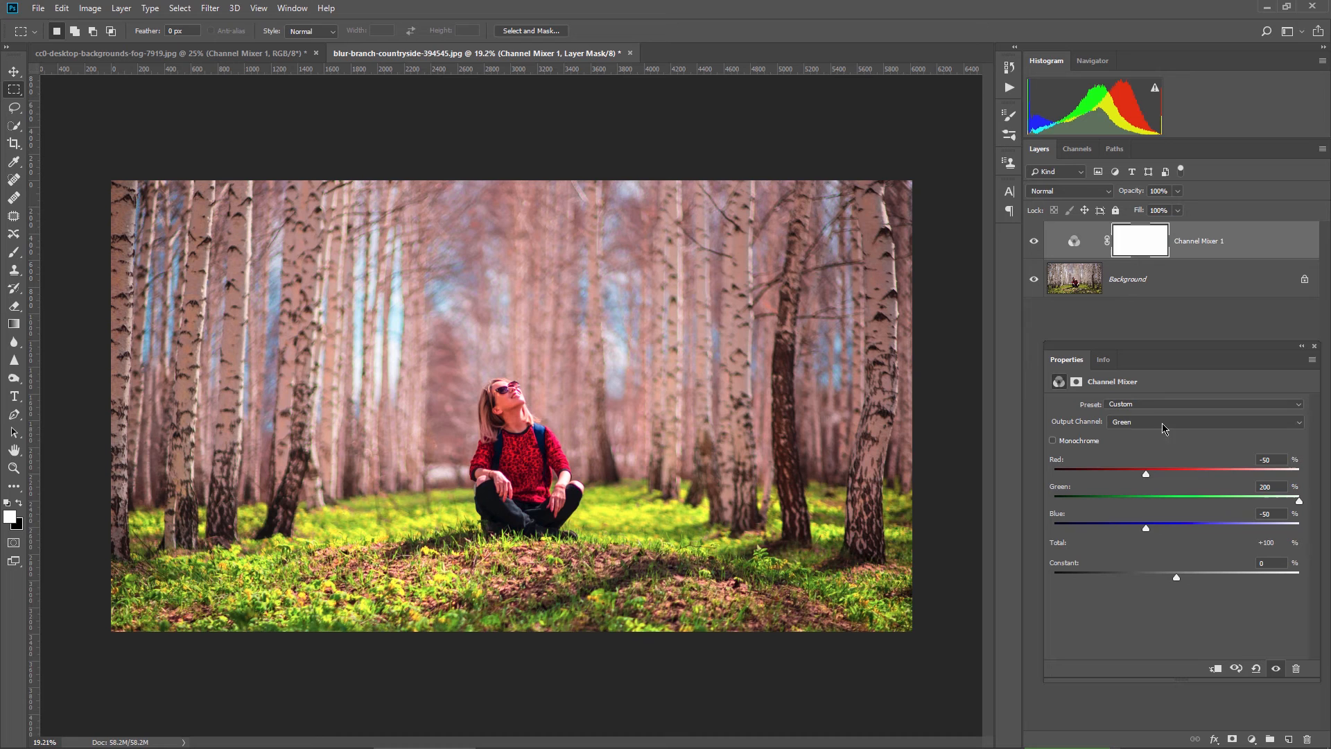
left_click(1204, 422)
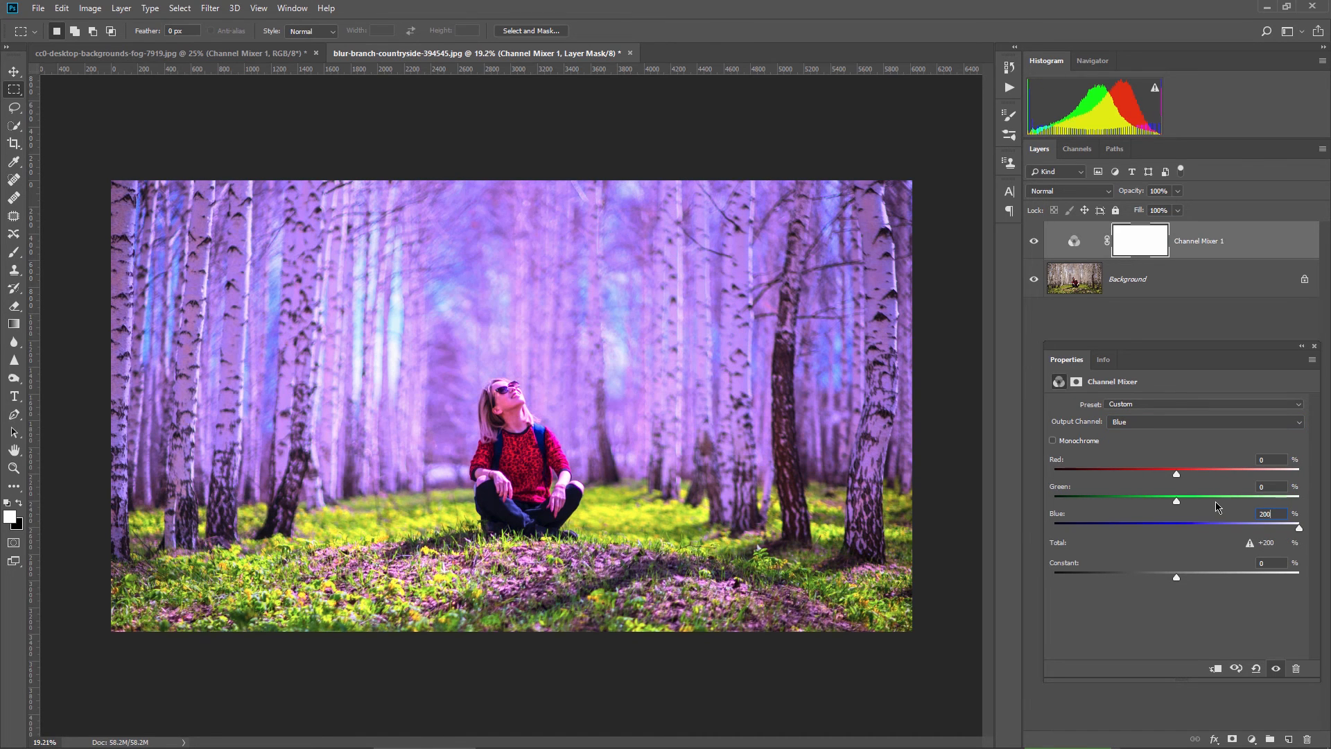
left_click_drag(1177, 473, 1146, 473)
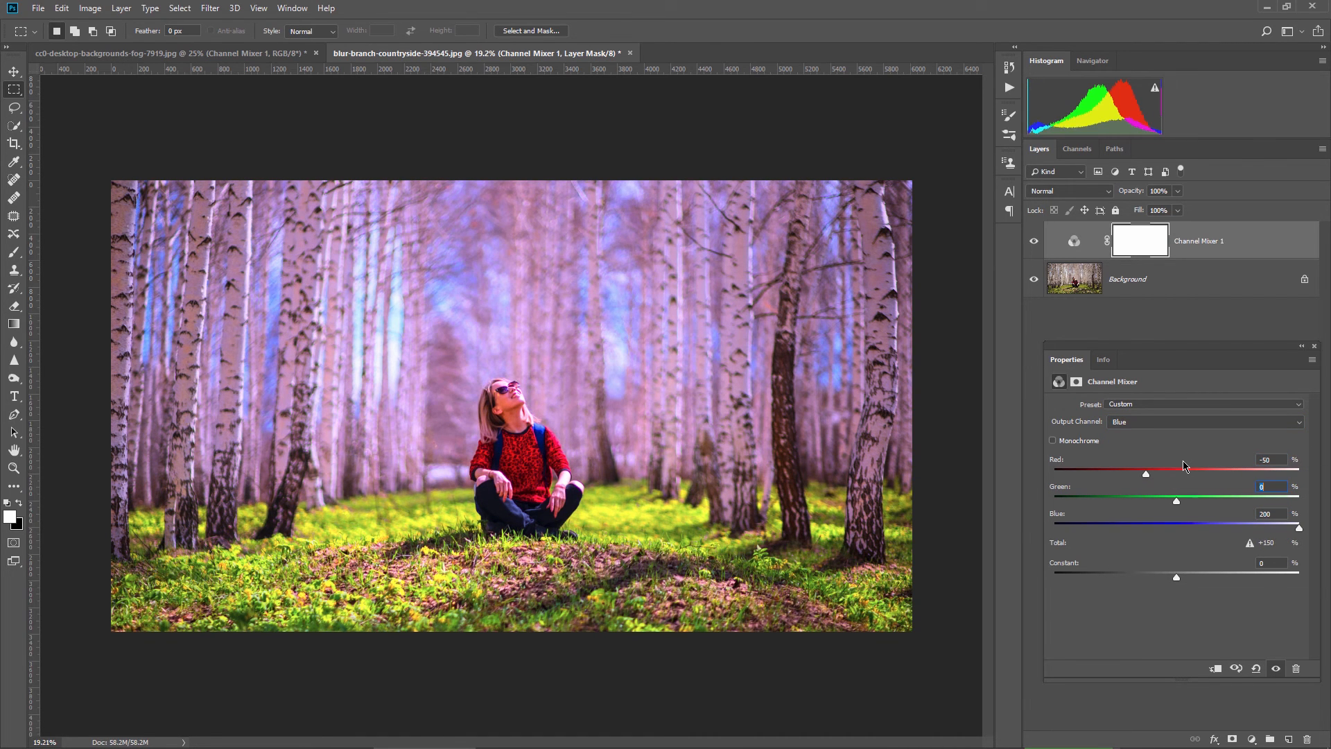
left_click_drag(1176, 500, 1146, 500)
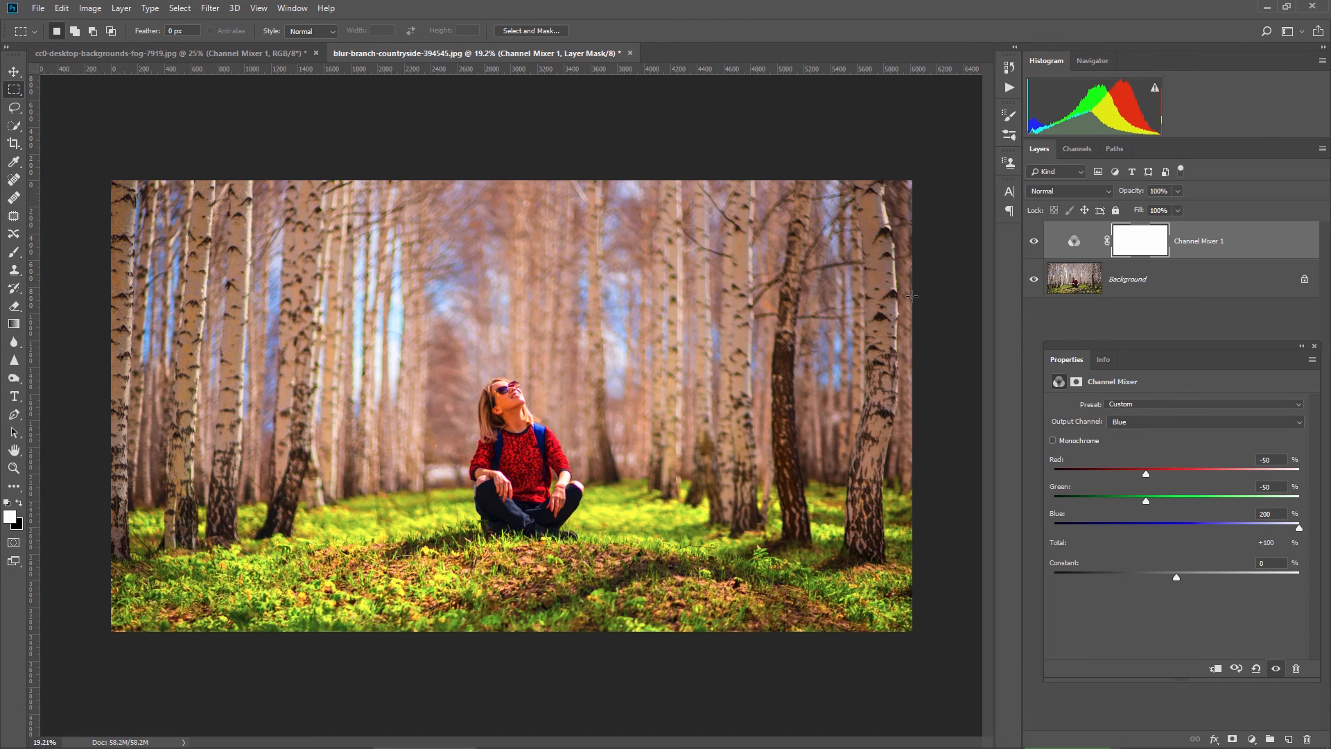
left_click(1033, 241)
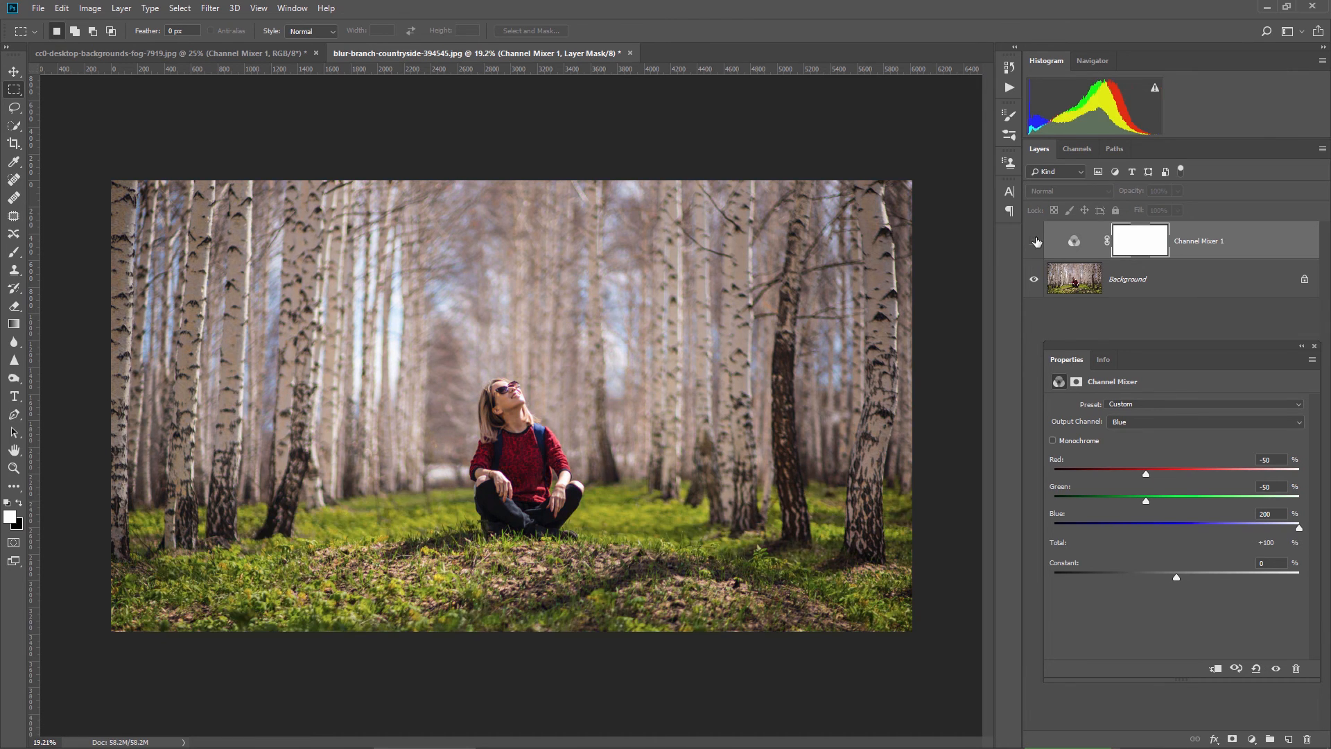
left_click(1034, 242)
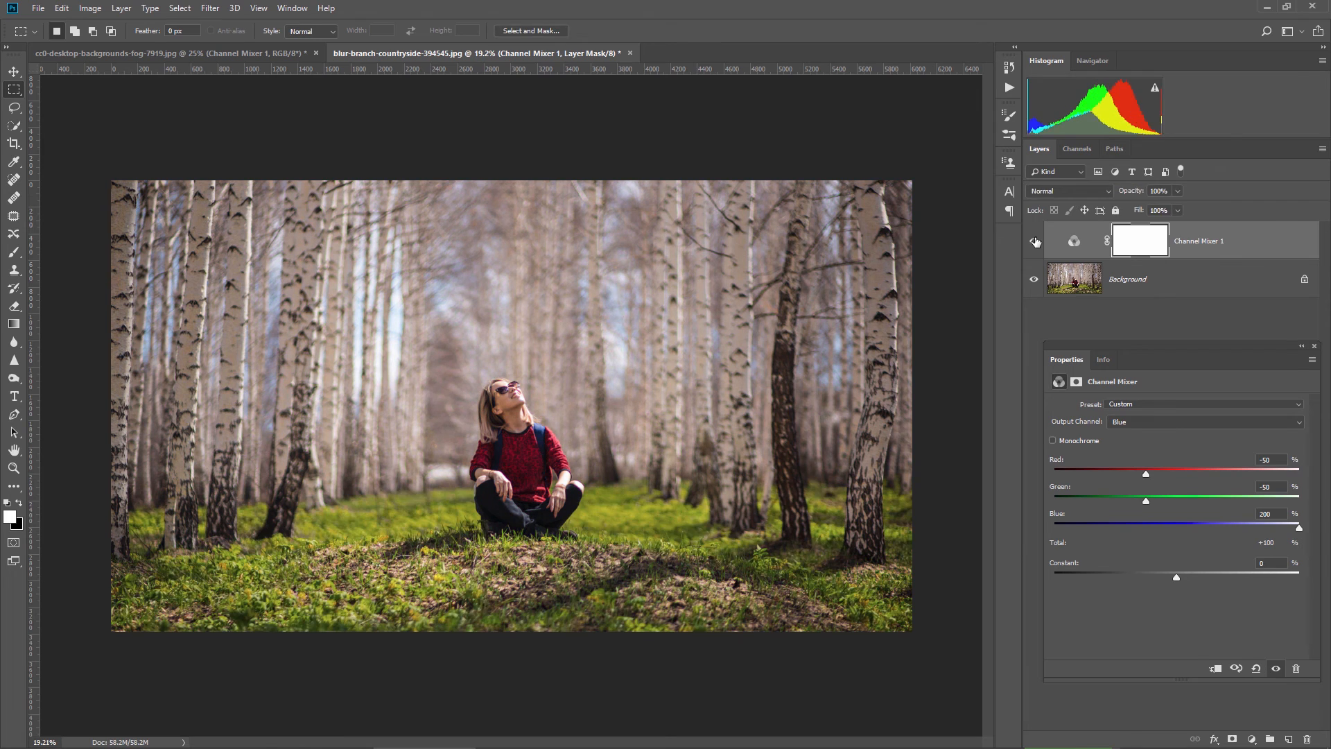